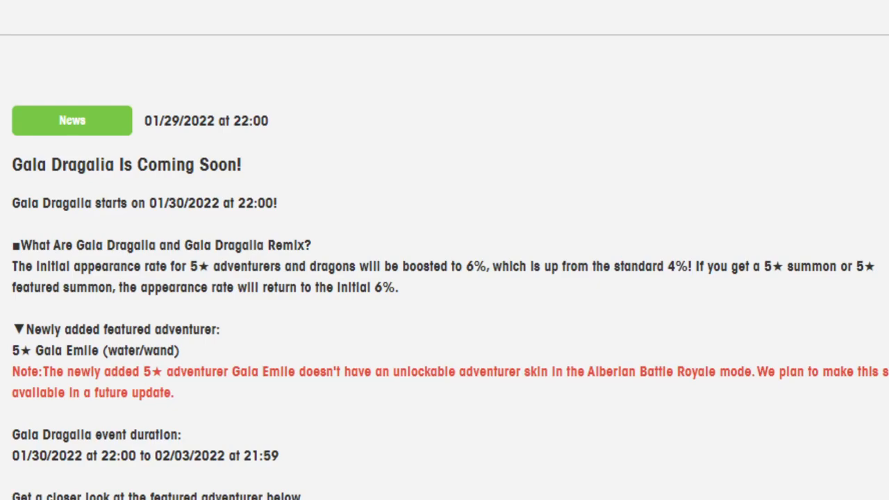
Scroll down the Gala Dragalia post past the event details to Gala Emile's portrait and stats panel
{"action": "scroll", "scroll_direction": "down", "scroll_amount": 3}
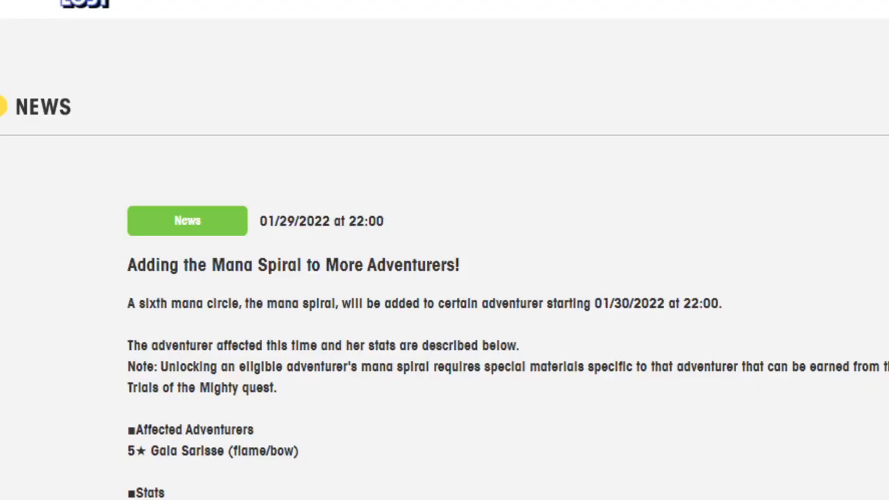
{"action": "scroll", "scroll_direction": "down", "scroll_amount": 3}
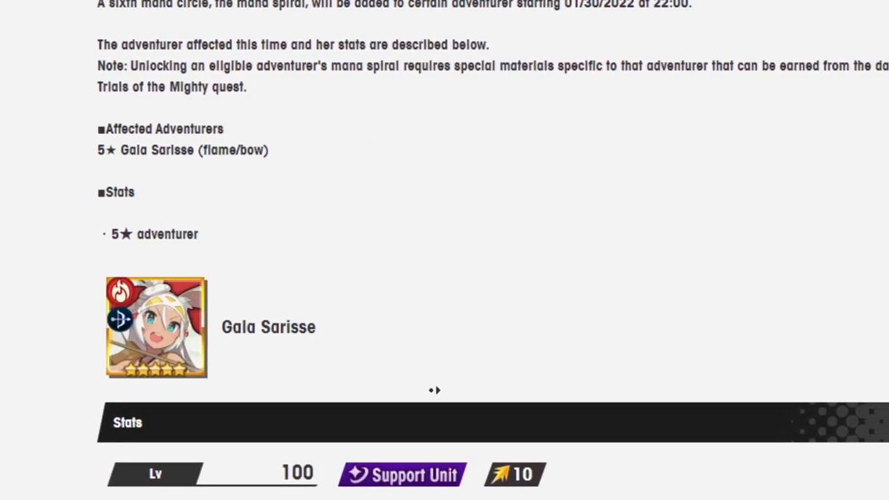
{"action": "scroll", "scroll_direction": "down", "scroll_amount": 3}
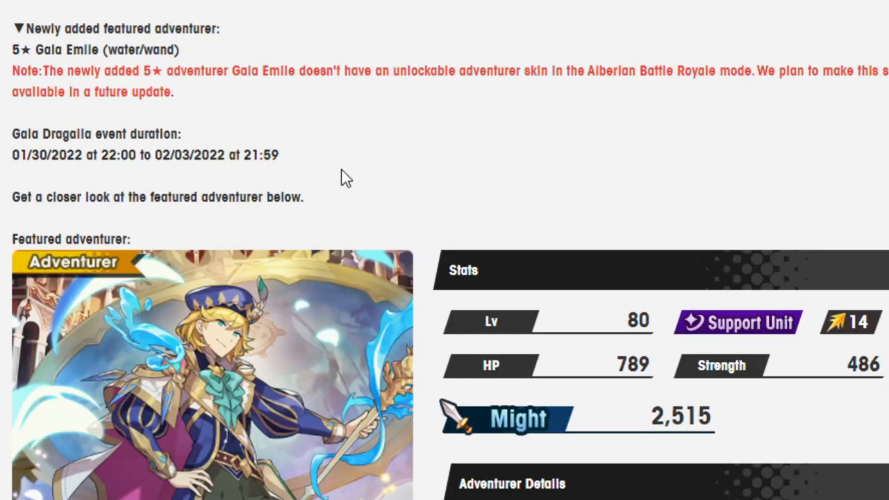
{"action": "mouse_move", "coordinate": [370, 228]}
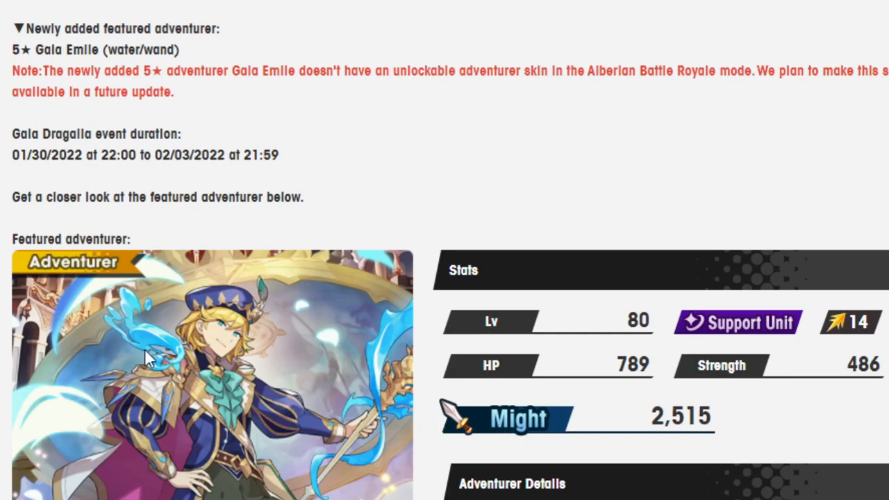
{"action": "scroll", "scroll_direction": "down", "scroll_amount": 3}
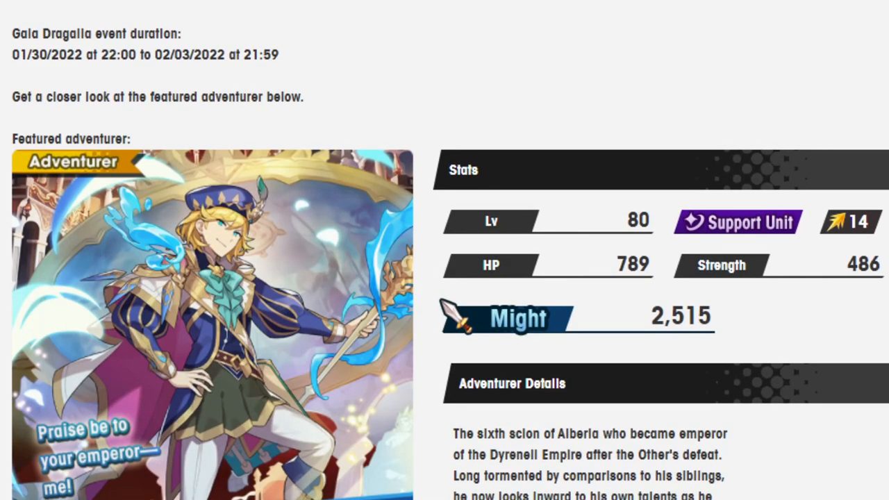
{"action": "mouse_move", "coordinate": [506, 367]}
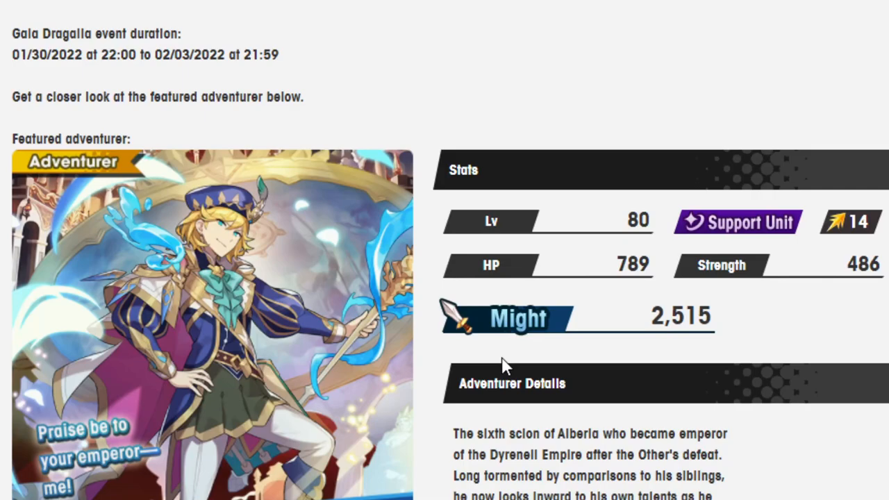
{"action": "scroll", "scroll_direction": "down", "scroll_amount": 3}
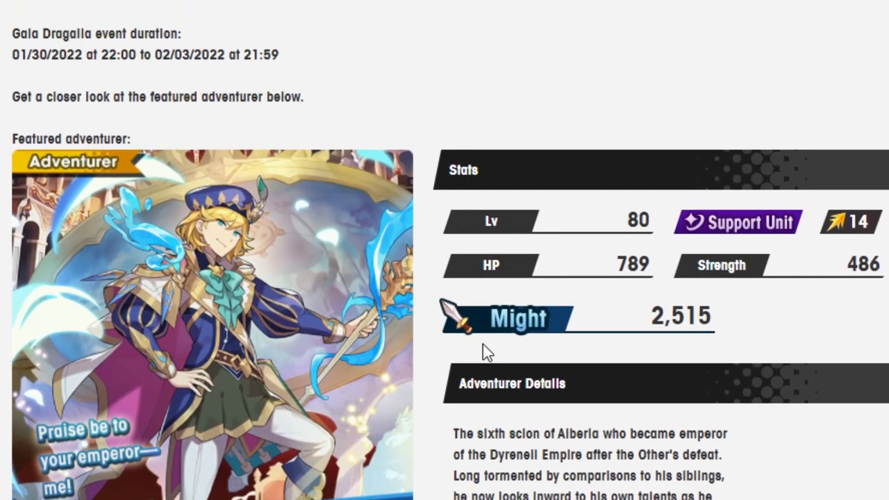
{"action": "scroll", "scroll_direction": "down", "scroll_amount": 3}
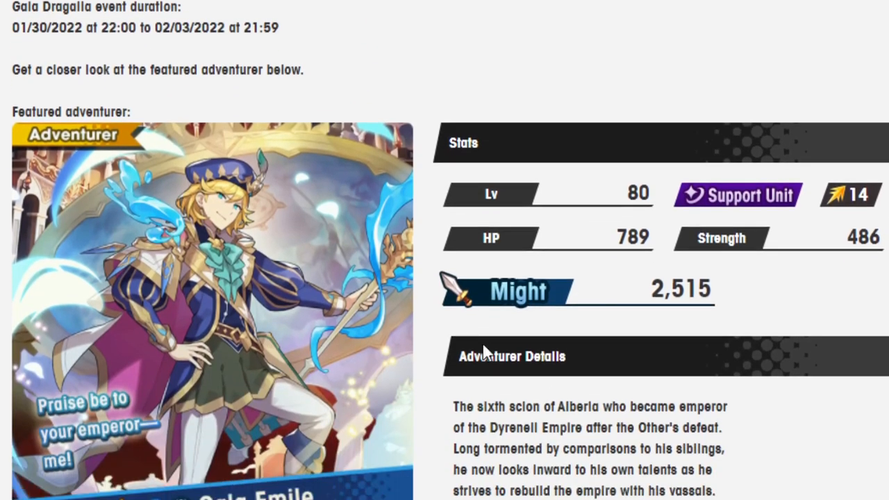
Highlight the Follow Me, Minions! skill description, then move down to the Protect Me, Peons! skill
{"action": "scroll", "scroll_direction": "down", "scroll_amount": 3}
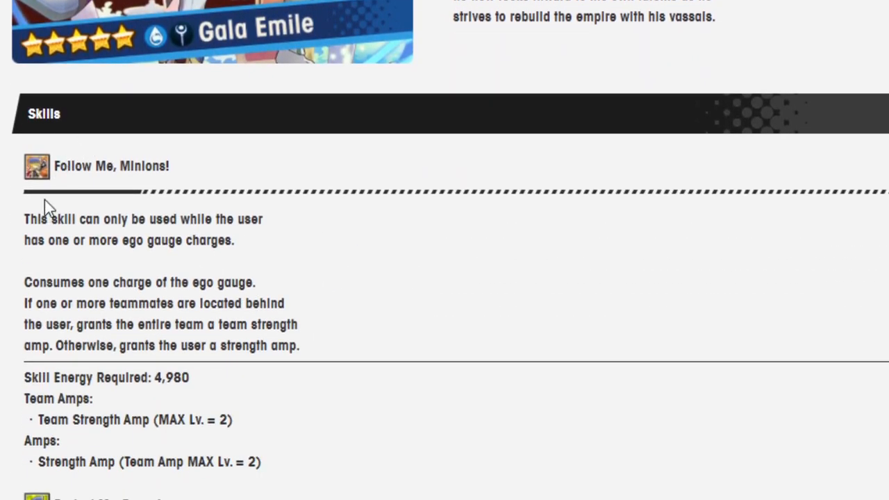
{"action": "mouse_move", "coordinate": [57, 166]}
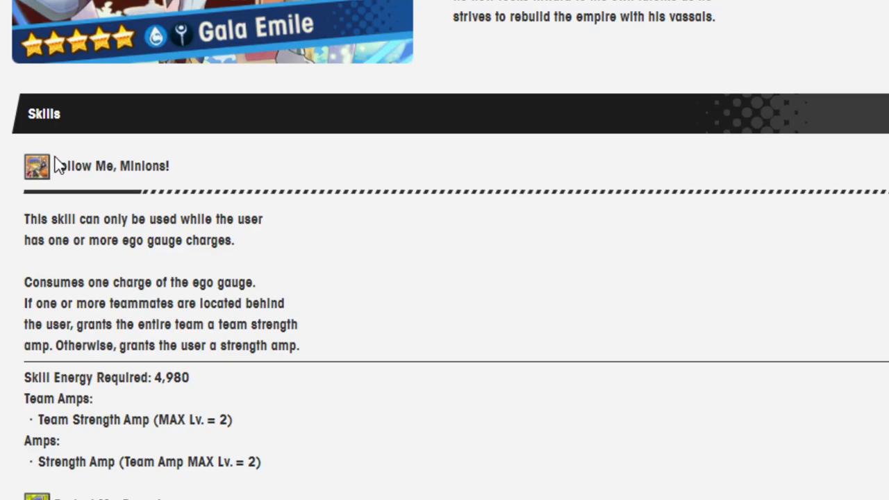
{"action": "left_click_drag", "start_coordinate": [56, 165], "coordinate": [317, 487]}
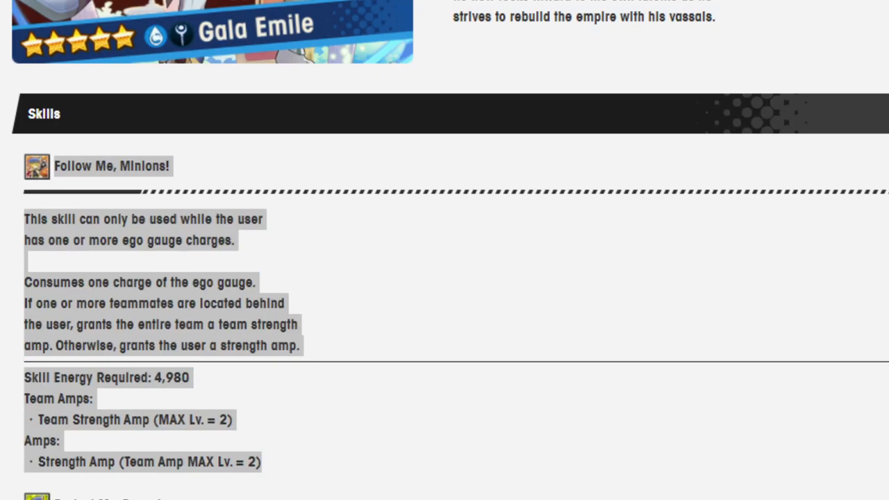
{"action": "mouse_move", "coordinate": [445, 397]}
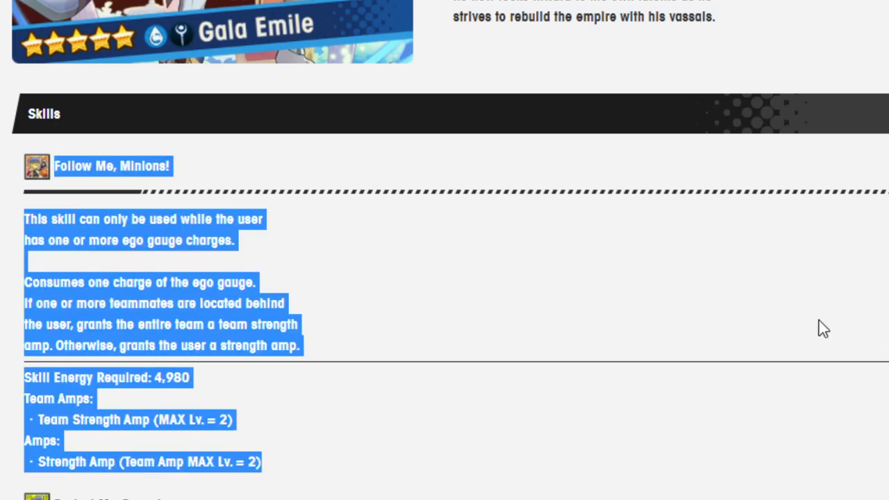
{"action": "mouse_move", "coordinate": [250, 414]}
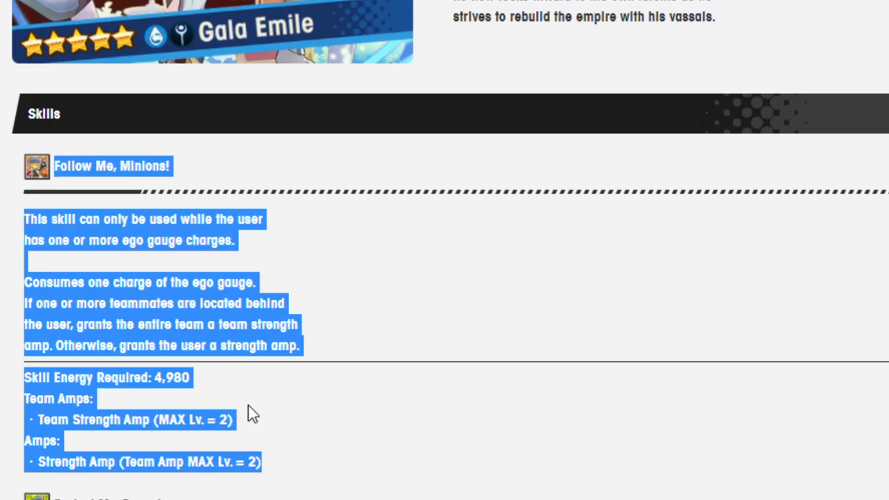
{"action": "left_click", "coordinate": [58, 493]}
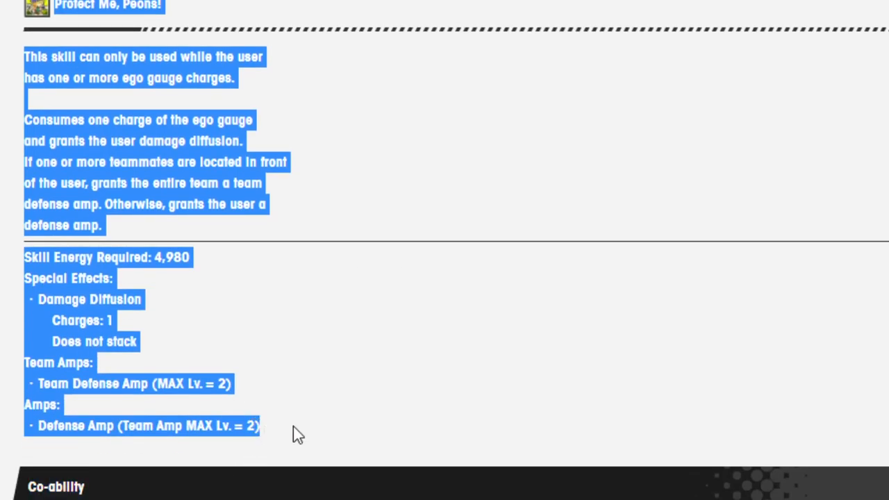
Deselect the highlighted skill text so Protect Me, Peons! shows plainly with Co-ability below
{"action": "left_click", "coordinate": [297, 433]}
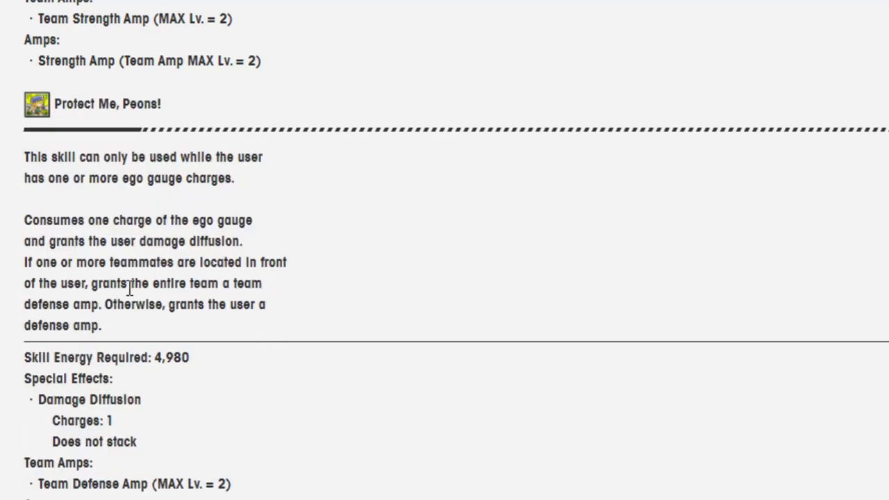
{"action": "mouse_move", "coordinate": [132, 325]}
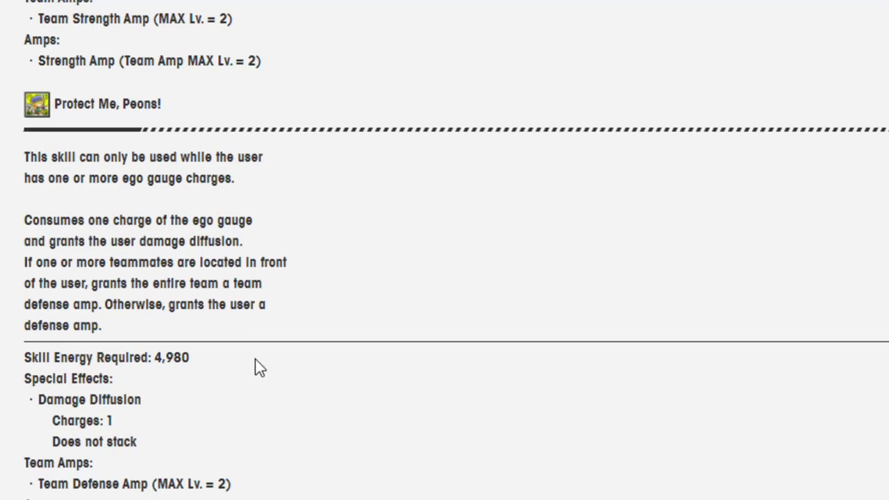
{"action": "scroll", "scroll_direction": "down", "scroll_amount": 3}
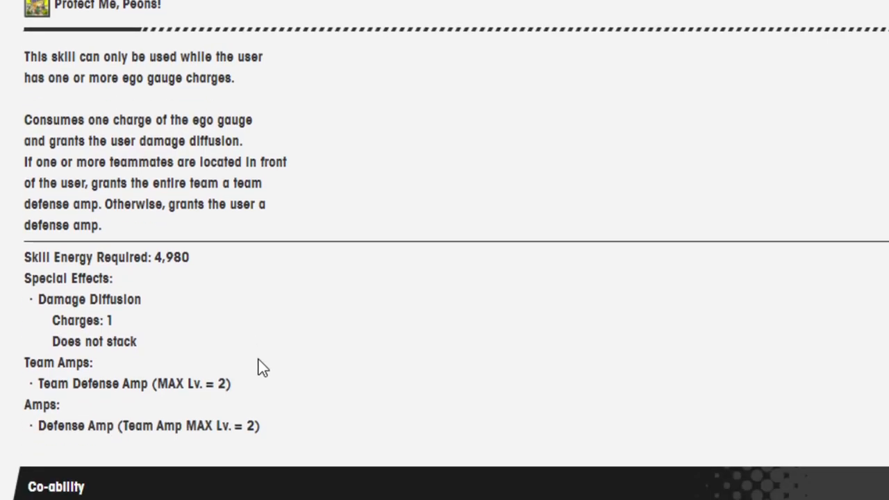
Scroll past Co-ability and Chain Co-ability to Waterwyrm's Guidance II with its dragondrive and ego gauge text
{"action": "scroll", "scroll_direction": "down", "scroll_amount": 3}
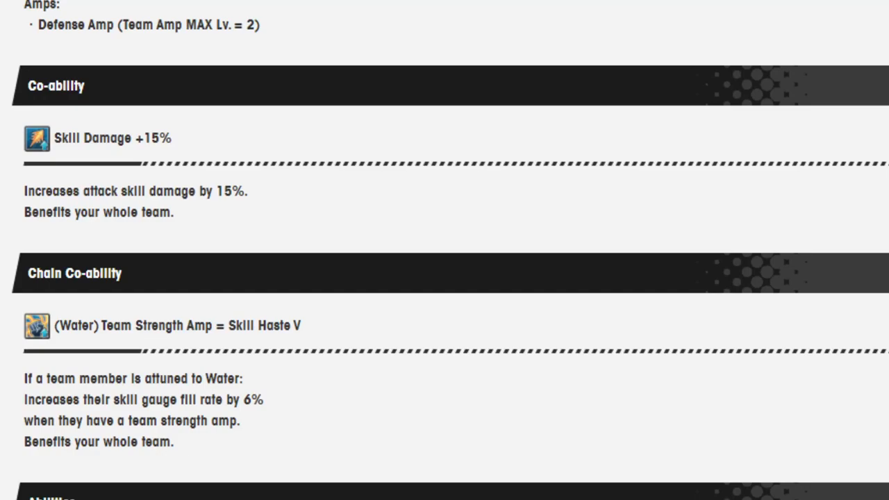
{"action": "scroll", "scroll_direction": "down", "scroll_amount": 3}
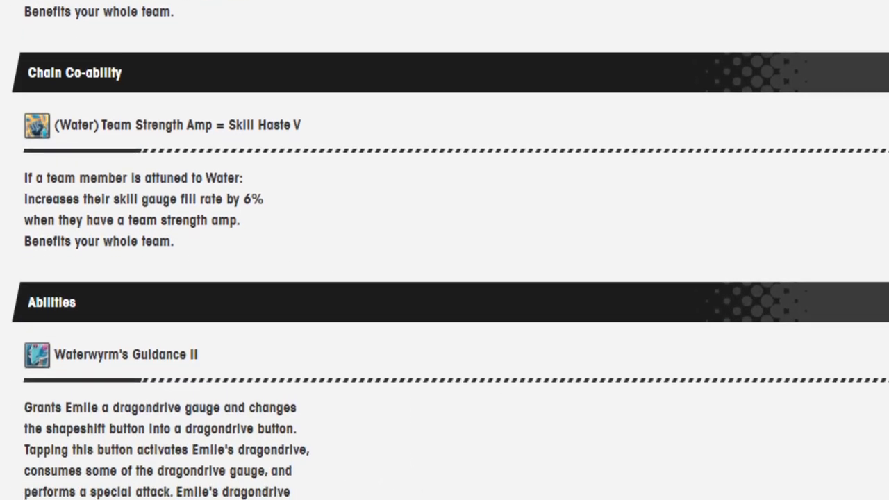
{"action": "scroll", "scroll_direction": "down", "scroll_amount": 3}
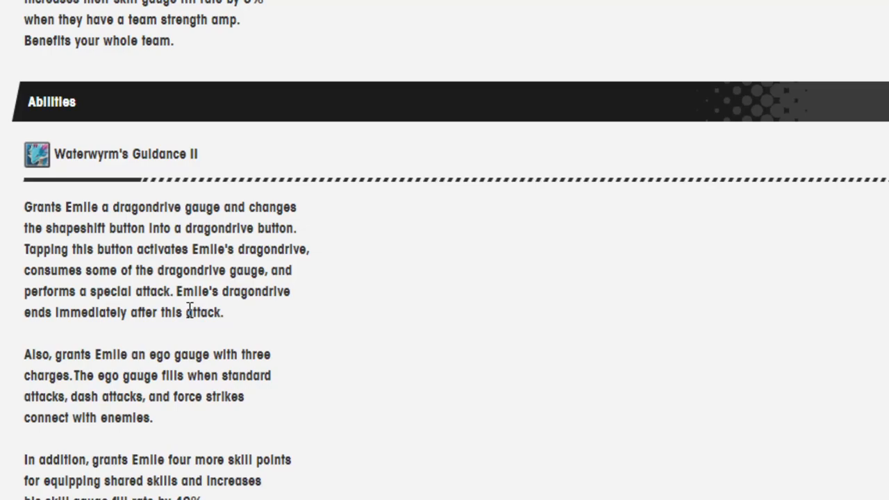
{"action": "scroll", "scroll_direction": "down", "scroll_amount": 3}
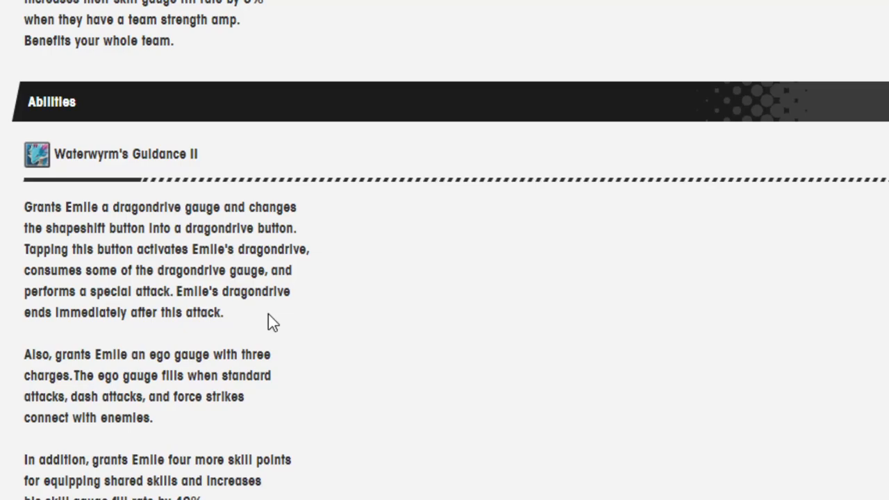
{"action": "mouse_move", "coordinate": [2, 195]}
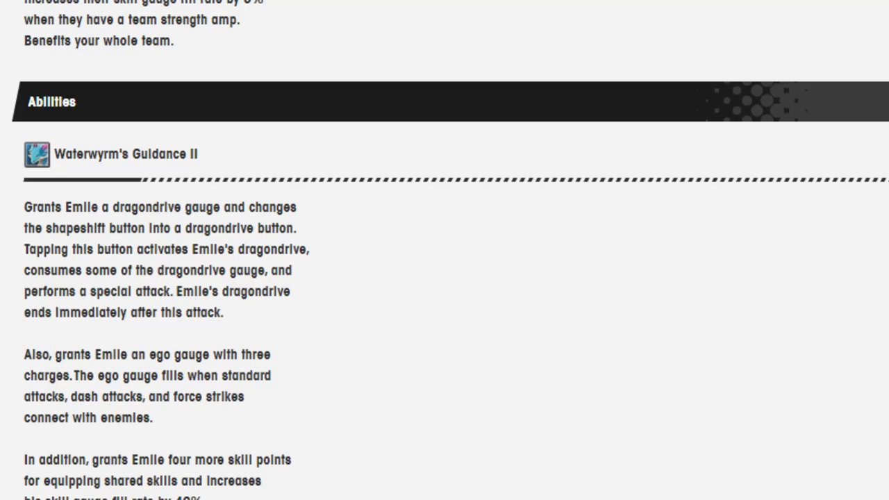
{"action": "mouse_move", "coordinate": [375, 392]}
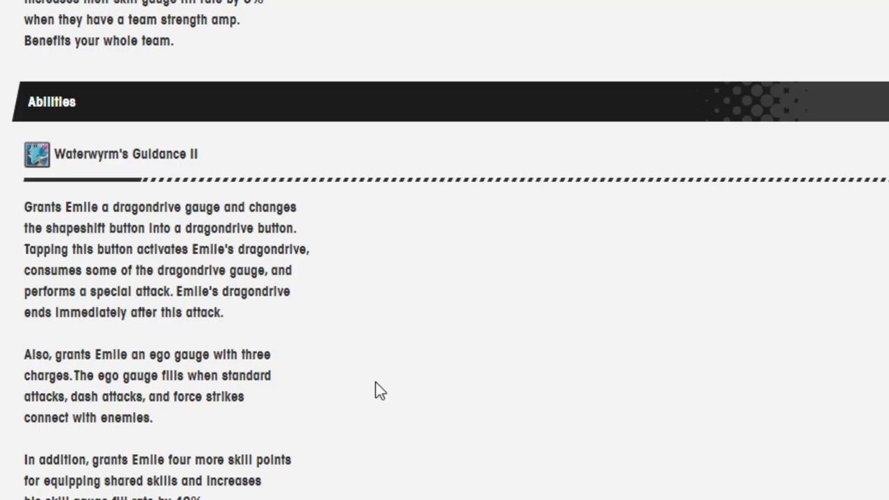
Scroll further down to Immeasurable Majesty II and The Great and Powerful Emperor Emile II
{"action": "scroll", "scroll_direction": "down", "scroll_amount": 3}
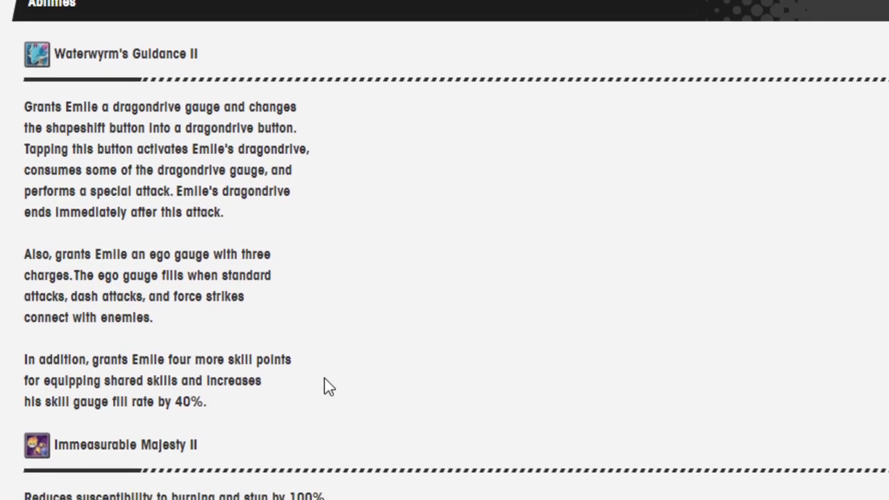
{"action": "mouse_move", "coordinate": [181, 295]}
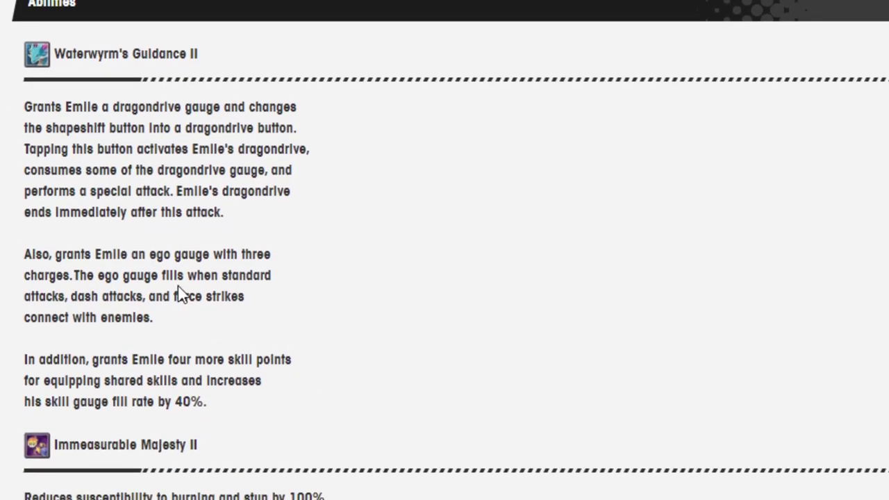
{"action": "mouse_move", "coordinate": [293, 358]}
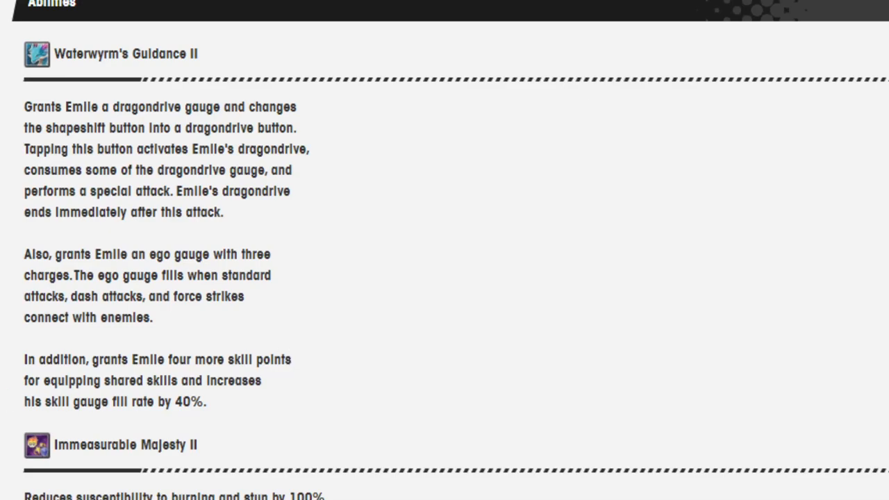
{"action": "mouse_move", "coordinate": [354, 339]}
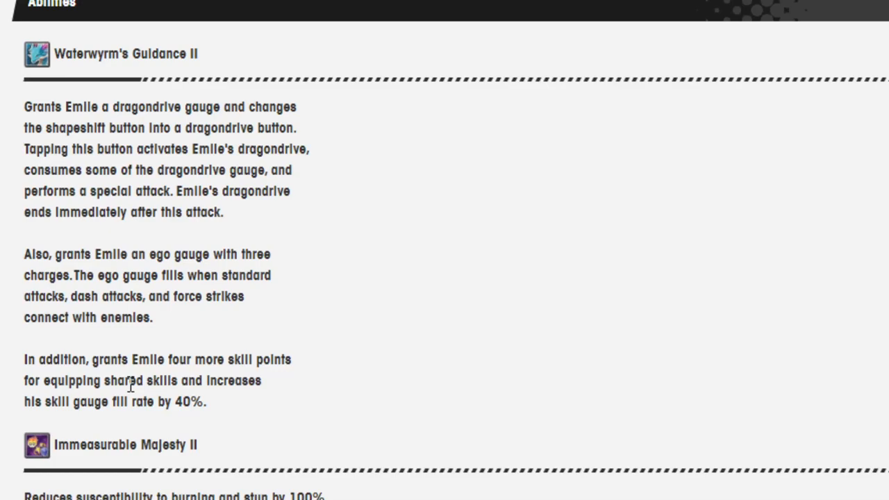
{"action": "scroll", "scroll_direction": "down", "scroll_amount": 3}
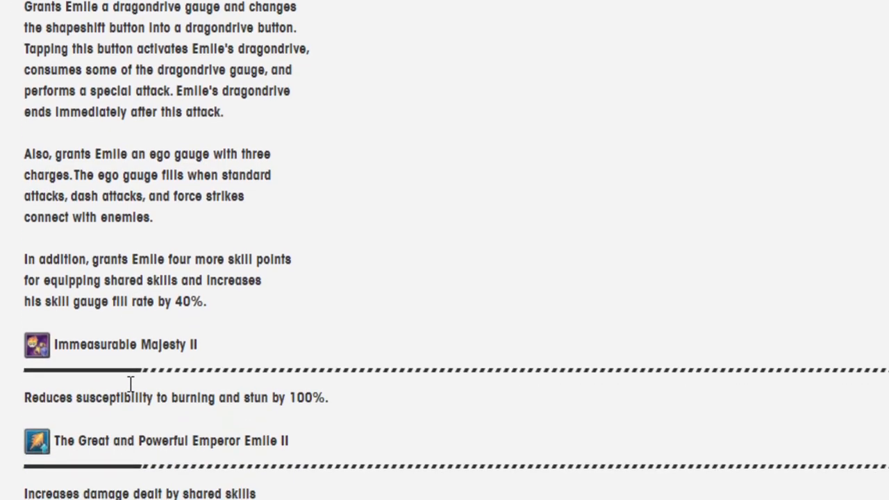
{"action": "scroll", "scroll_direction": "down", "scroll_amount": 3}
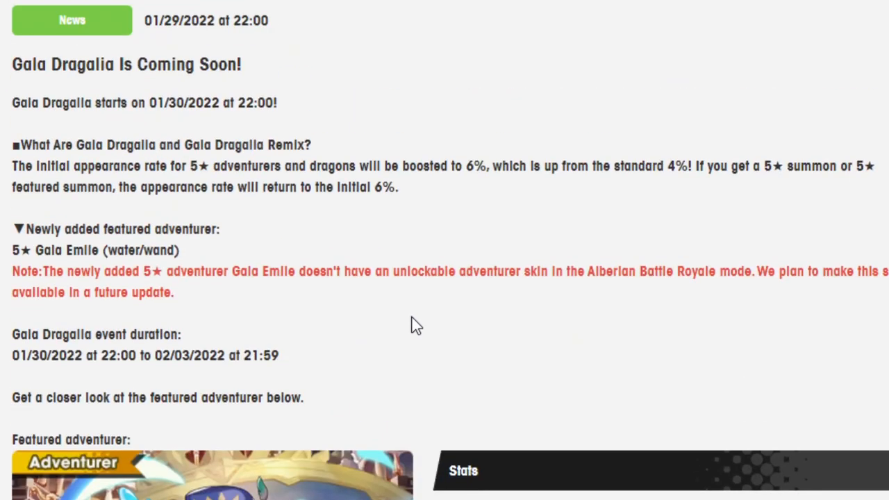
Scroll down the post again through Gala Emile's featured adventurer stats and Skills section
{"action": "scroll", "scroll_direction": "down", "scroll_amount": 3}
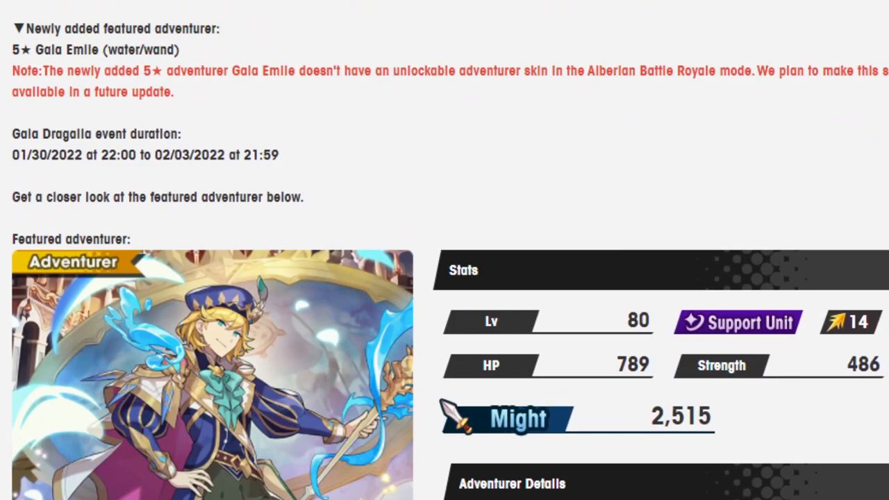
{"action": "scroll", "scroll_direction": "down", "scroll_amount": 3}
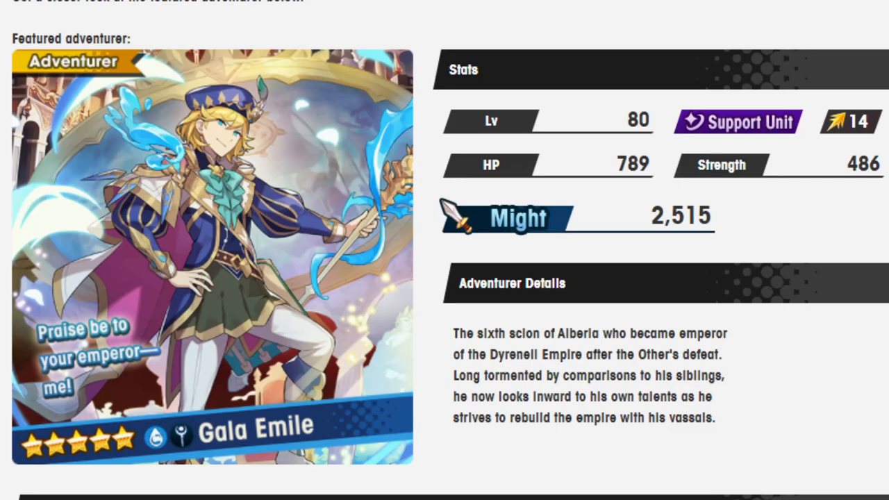
{"action": "scroll", "scroll_direction": "down", "scroll_amount": 3}
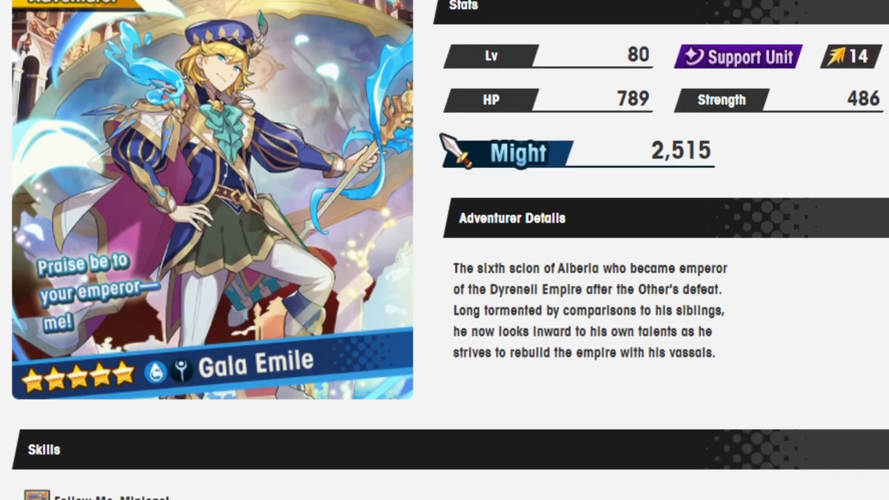
{"action": "scroll", "scroll_direction": "down", "scroll_amount": 3}
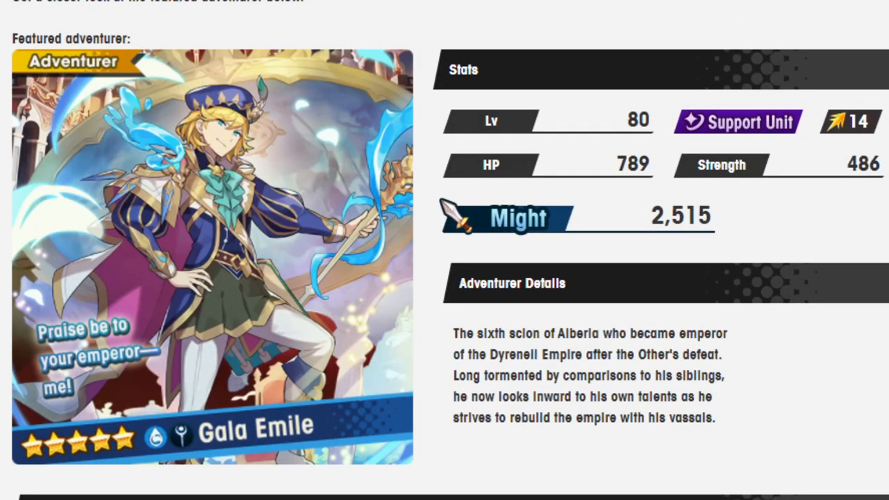
{"action": "scroll", "scroll_direction": "down", "scroll_amount": 3}
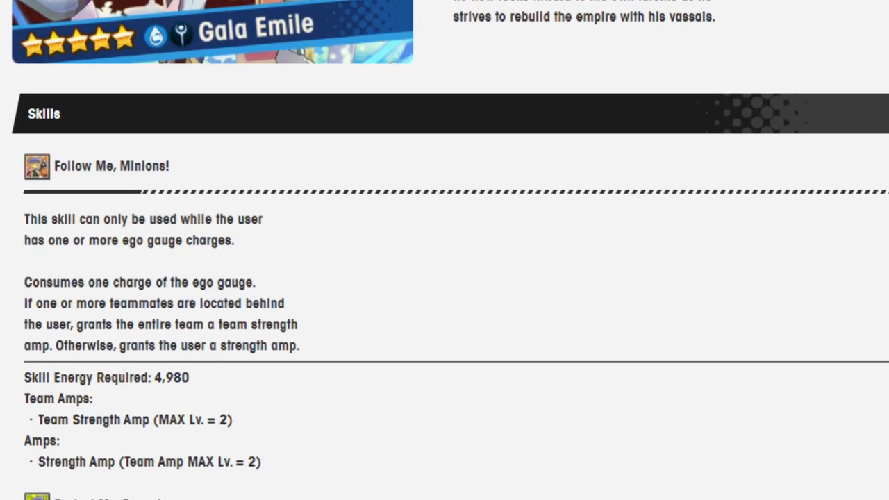
{"action": "scroll", "scroll_direction": "down", "scroll_amount": 3}
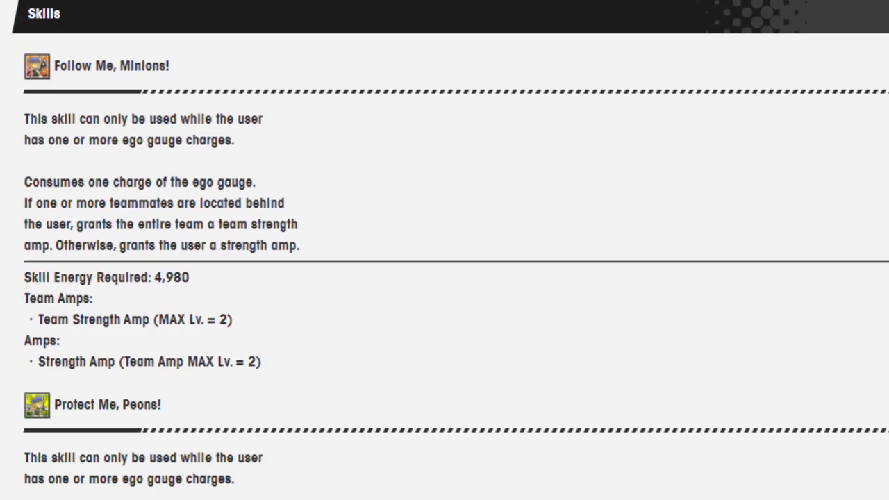
{"action": "scroll", "scroll_direction": "down", "scroll_amount": 3}
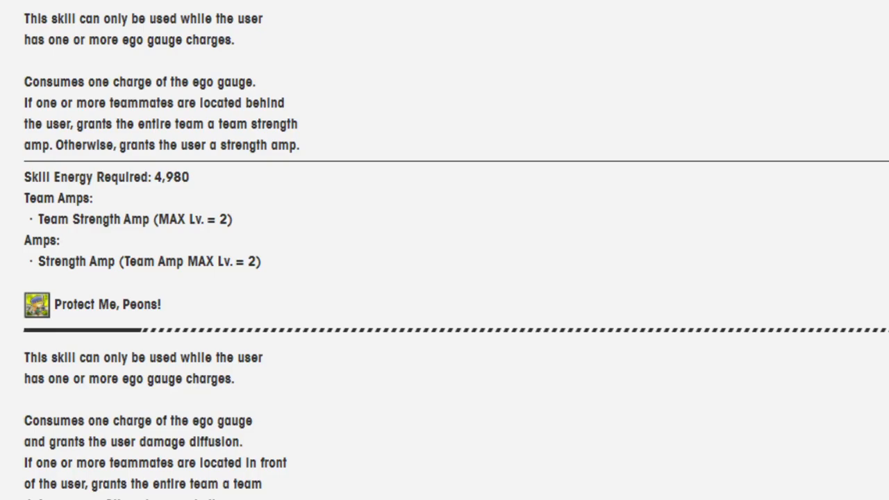
{"action": "scroll", "scroll_direction": "up", "scroll_amount": 3}
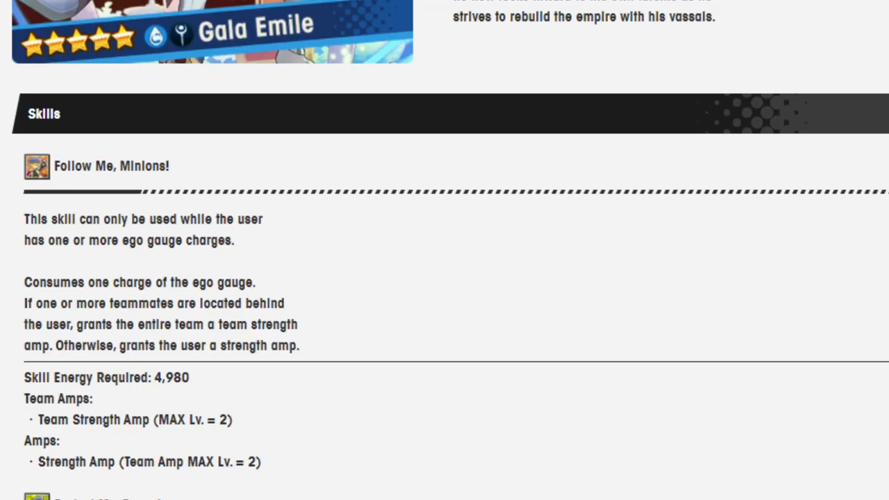
Continue past Co-ability to the Abilities section showing Immeasurable Majesty II and Emperor Emile II
{"action": "scroll", "scroll_direction": "down", "scroll_amount": 3}
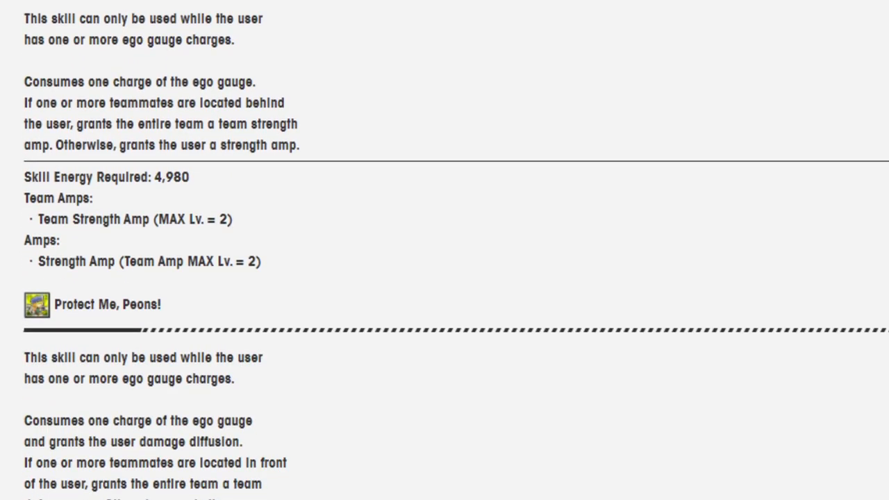
{"action": "scroll", "scroll_direction": "down", "scroll_amount": 3}
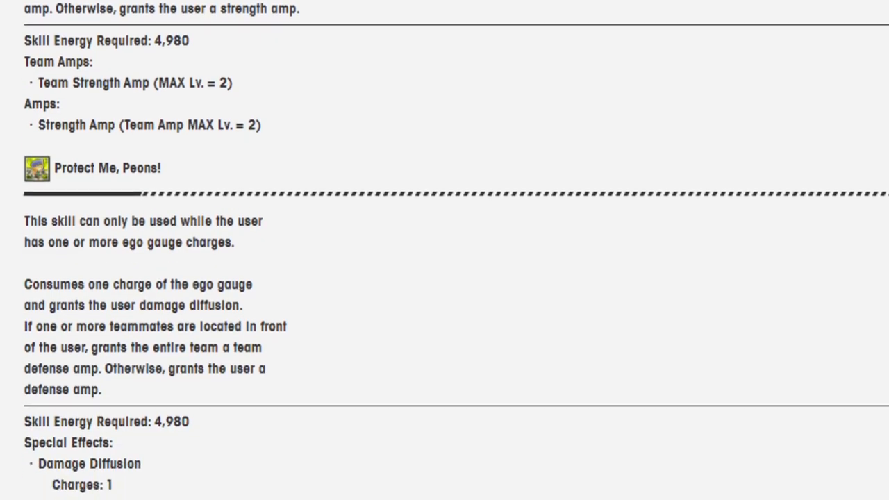
{"action": "scroll", "scroll_direction": "down", "scroll_amount": 3}
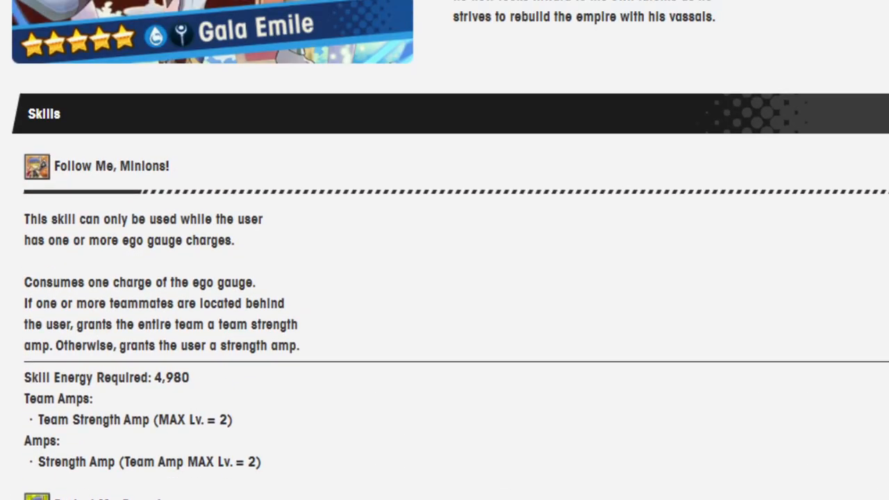
{"action": "scroll", "scroll_direction": "up", "scroll_amount": 3}
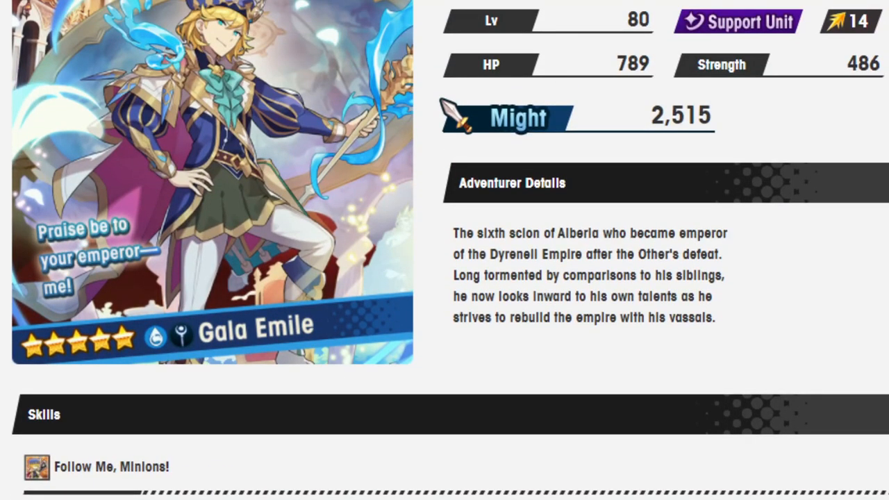
{"action": "scroll", "scroll_direction": "down", "scroll_amount": 3}
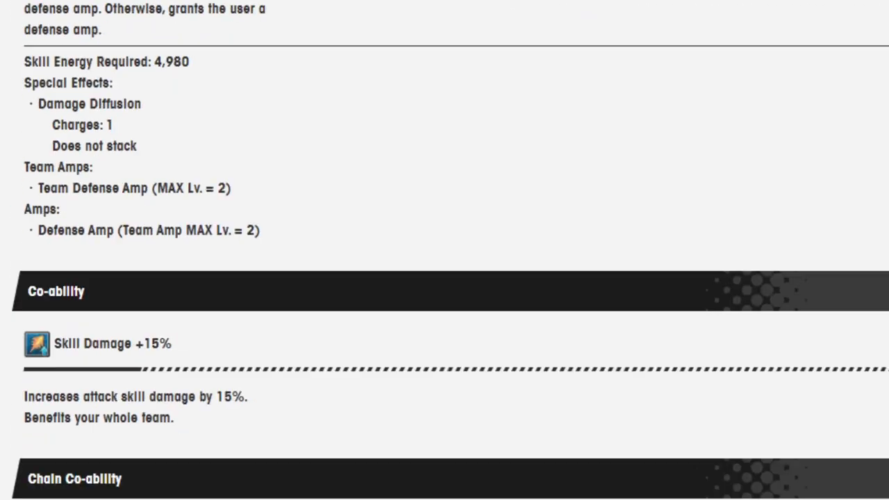
{"action": "scroll", "scroll_direction": "down", "scroll_amount": 3}
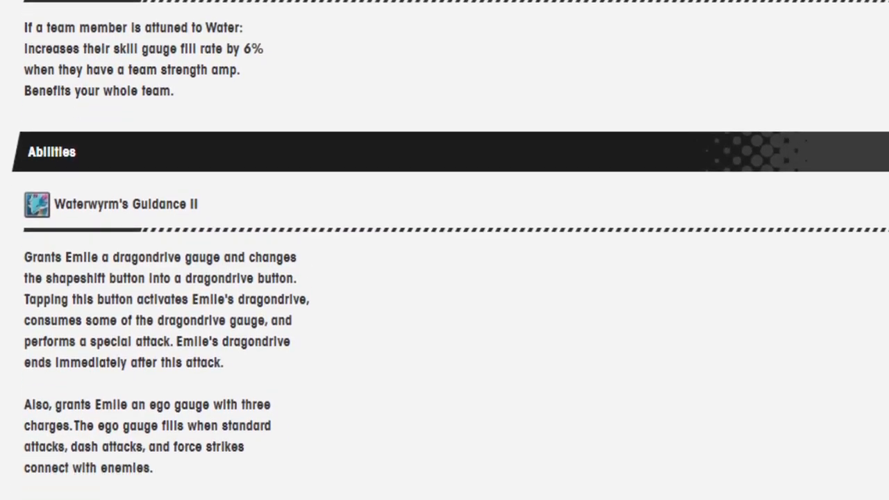
{"action": "scroll", "scroll_direction": "down", "scroll_amount": 3}
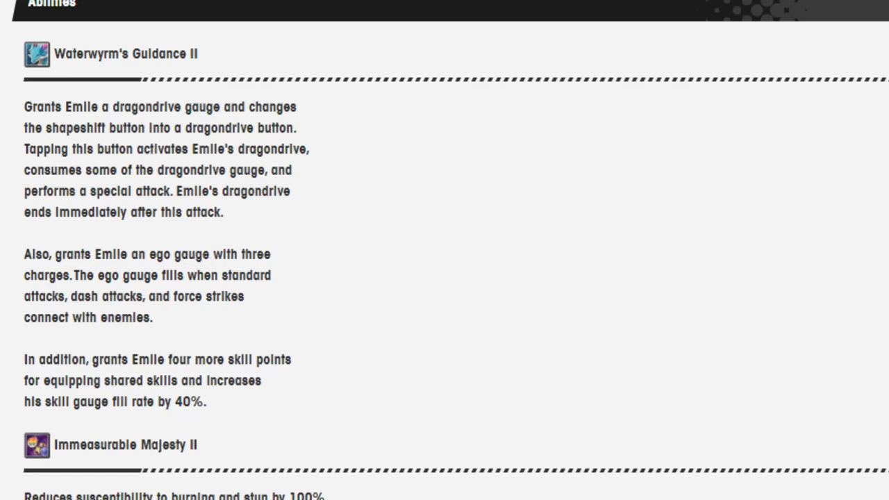
{"action": "scroll", "scroll_direction": "down", "scroll_amount": 3}
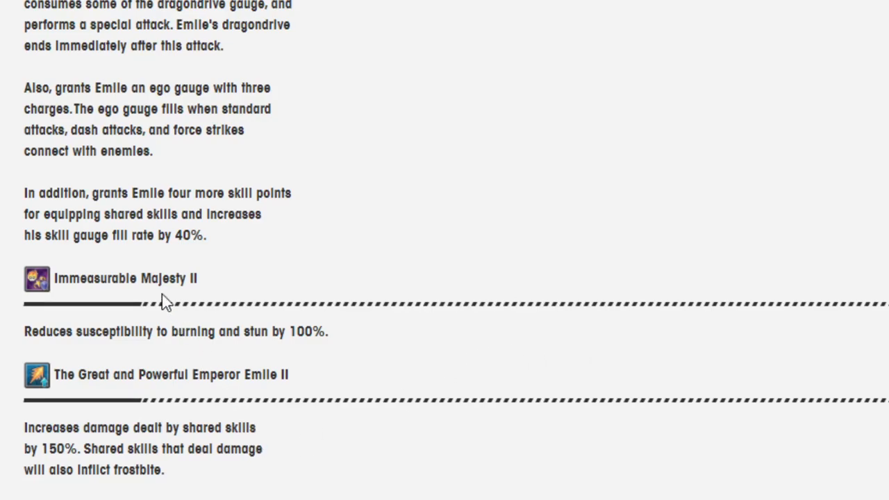
{"action": "mouse_move", "coordinate": [216, 201]}
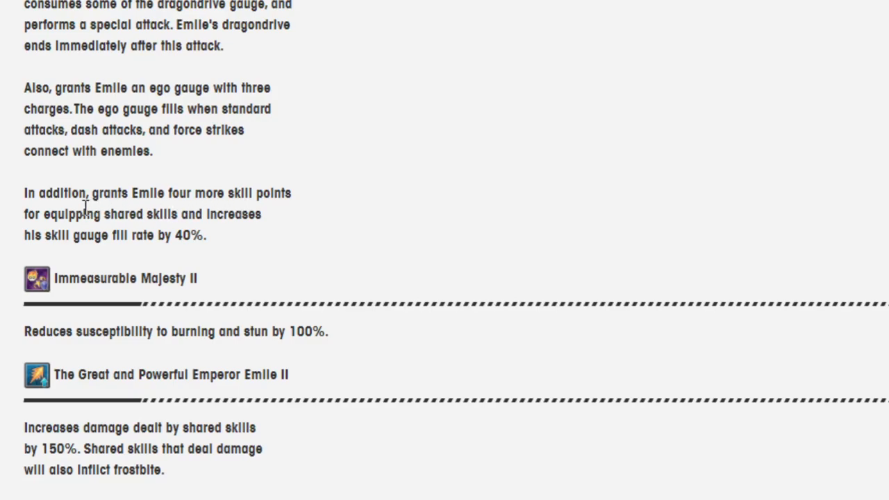
{"action": "mouse_move", "coordinate": [243, 212]}
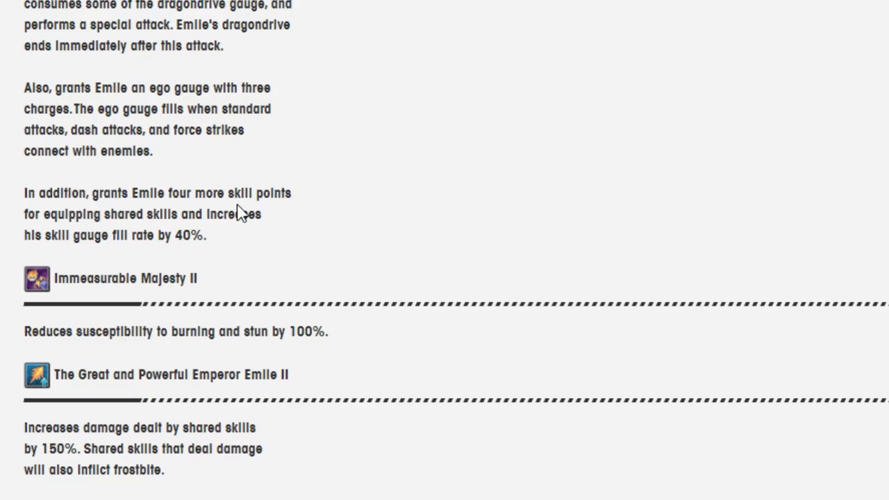
{"action": "mouse_move", "coordinate": [172, 236]}
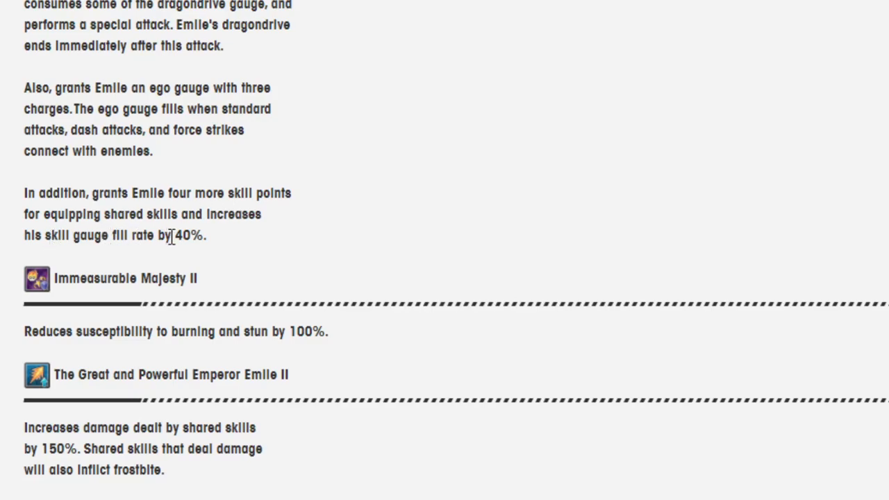
{"action": "mouse_move", "coordinate": [84, 423]}
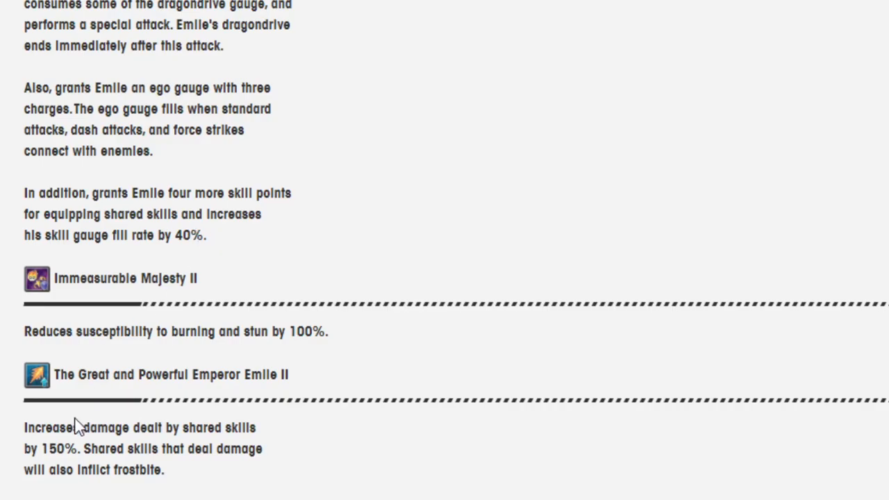
{"action": "mouse_move", "coordinate": [131, 442]}
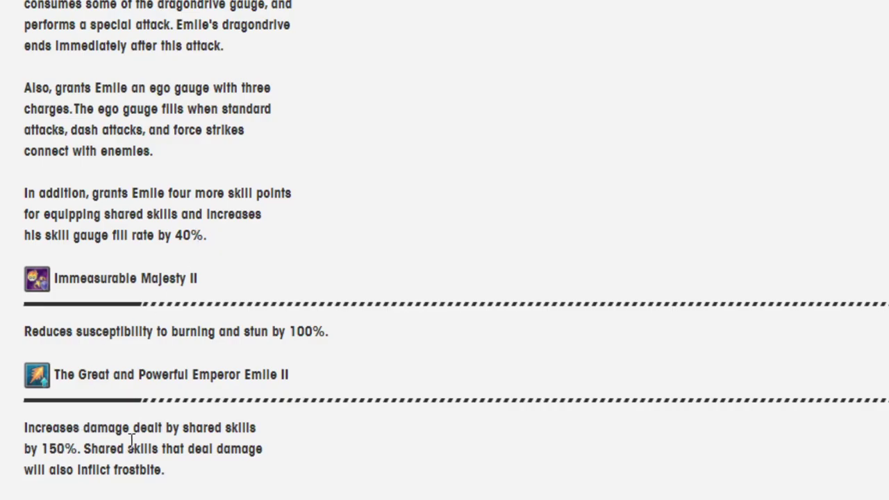
Scroll through the Abilities entries on the way back toward Gala Emile's featured adventurer card
{"action": "scroll", "scroll_direction": "down", "scroll_amount": 3}
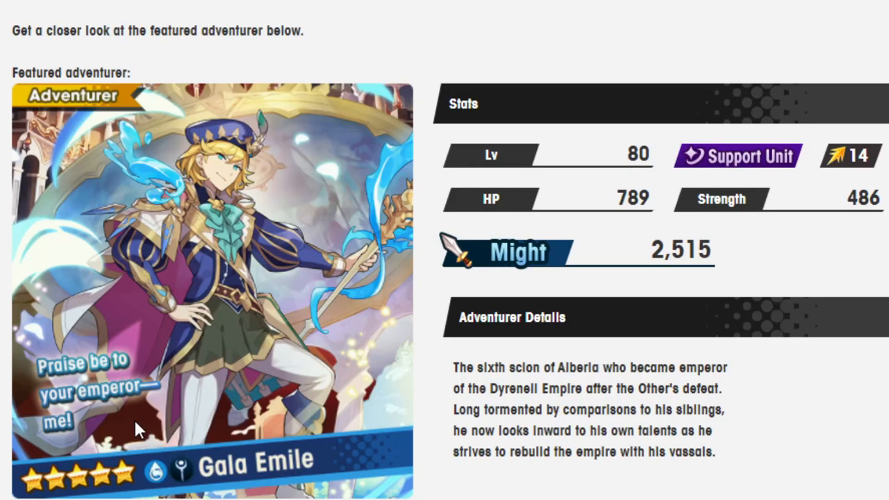
{"action": "mouse_move", "coordinate": [331, 229]}
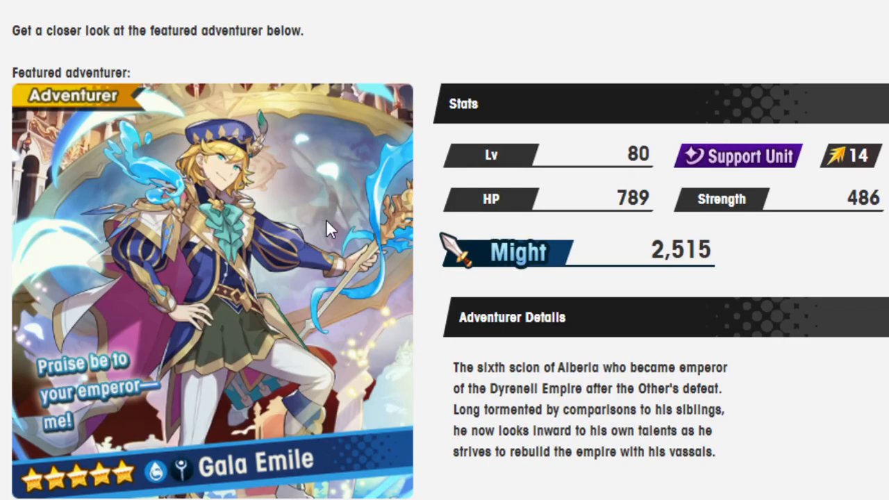
{"action": "mouse_move", "coordinate": [334, 211]}
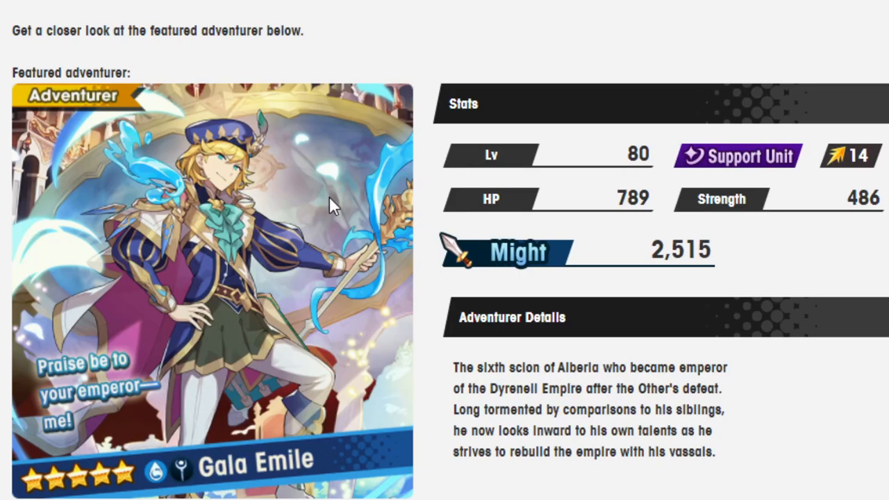
{"action": "mouse_move", "coordinate": [368, 75]}
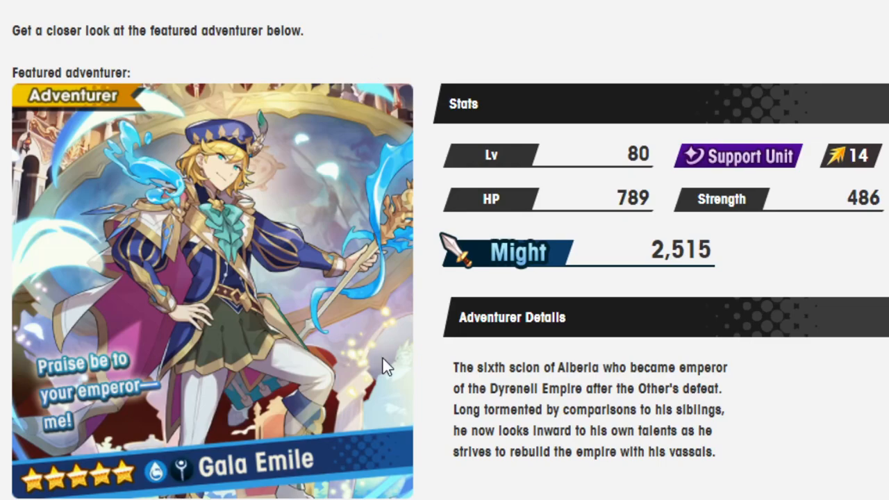
Scroll to Gala Sarisse's mana spiral announcement, past her Stats to the Brilliant Bolt skill
{"action": "scroll", "scroll_direction": "down", "scroll_amount": 3}
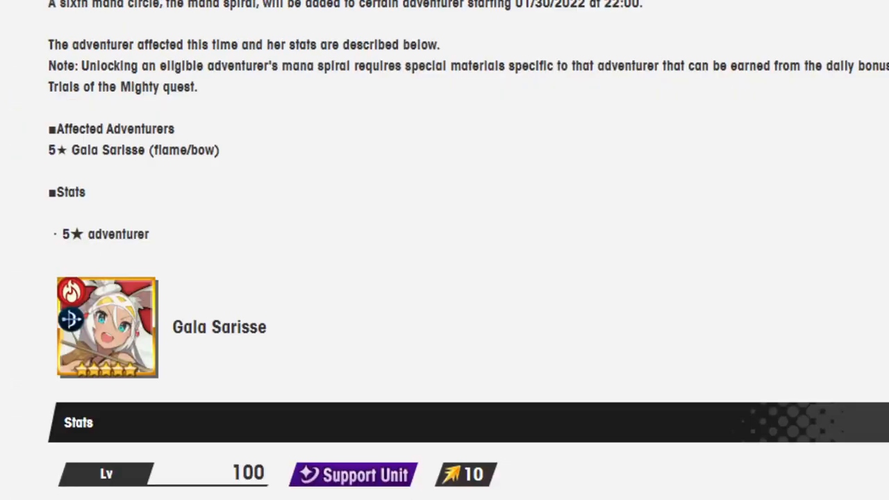
{"action": "scroll", "scroll_direction": "down", "scroll_amount": 3}
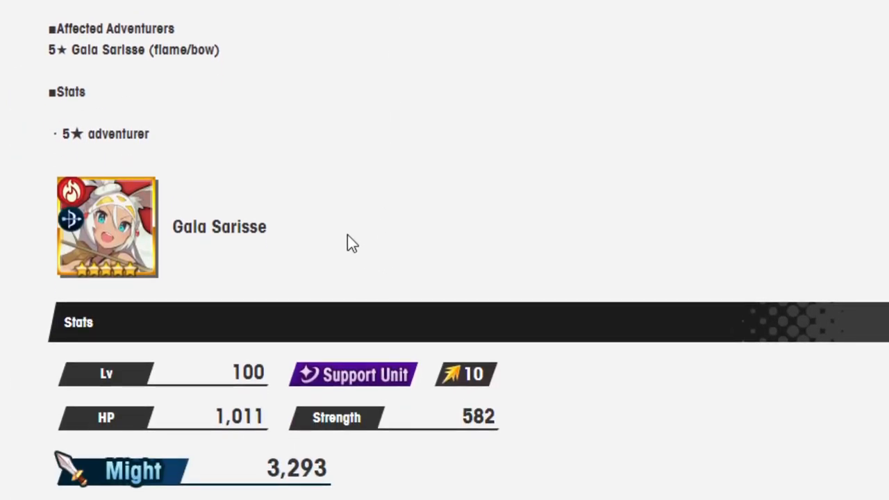
{"action": "scroll", "scroll_direction": "down", "scroll_amount": 3}
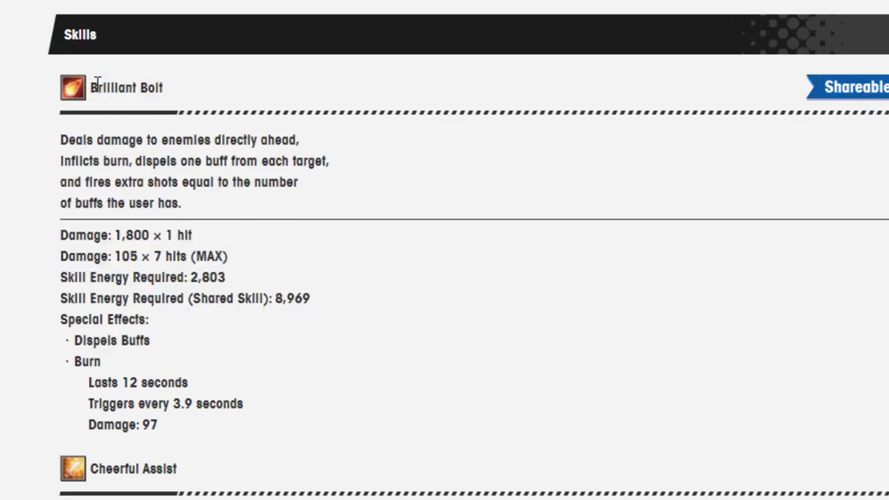
Highlight the Brilliant Bolt skill text and scroll slightly so Cheerful Assist appears below it
{"action": "left_click_drag", "start_coordinate": [90, 86], "coordinate": [100, 361]}
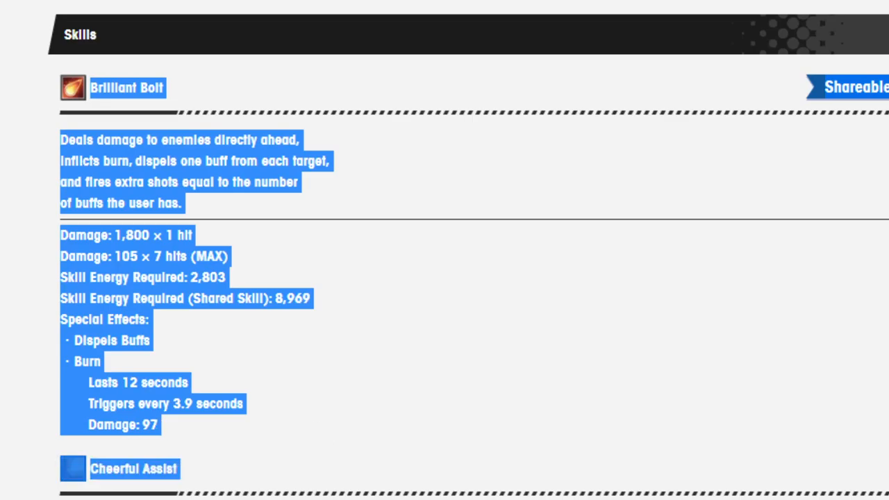
{"action": "scroll", "scroll_direction": "down", "scroll_amount": 3}
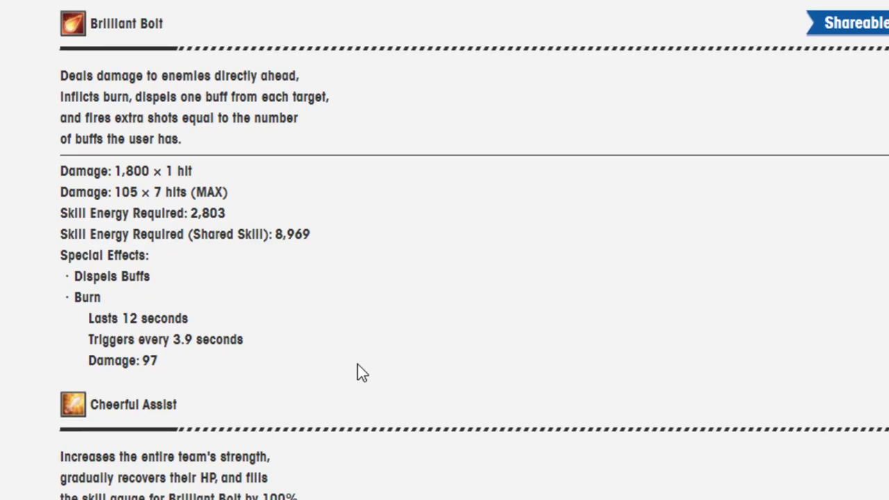
Scroll through Cheerful Assist and its After Skill Change effects down to the Co-ability header
{"action": "scroll", "scroll_direction": "down", "scroll_amount": 3}
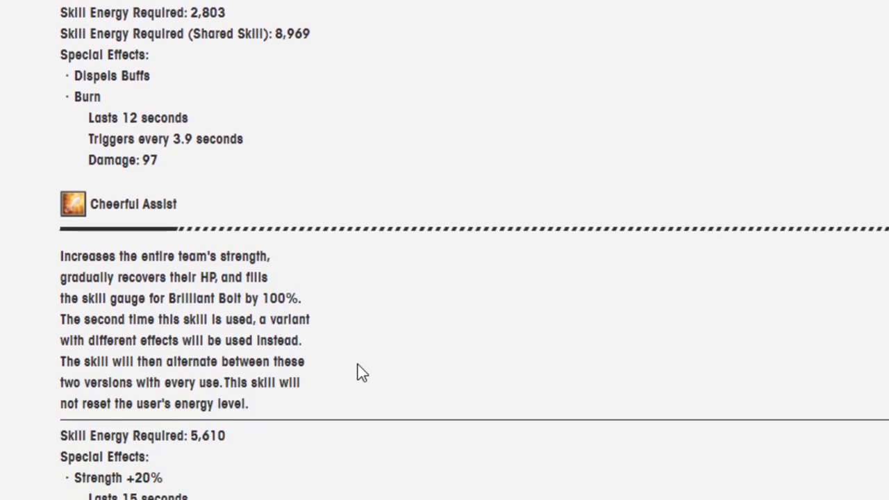
{"action": "scroll", "scroll_direction": "down", "scroll_amount": 3}
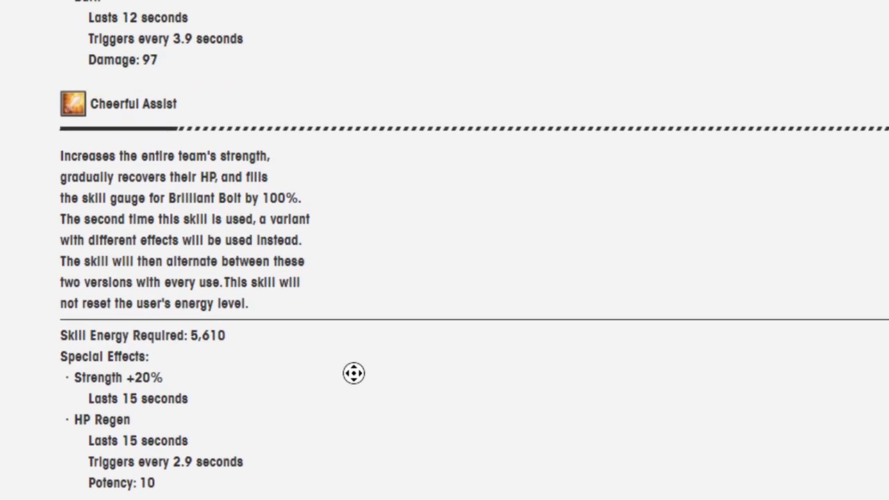
{"action": "scroll", "scroll_direction": "down", "scroll_amount": 3}
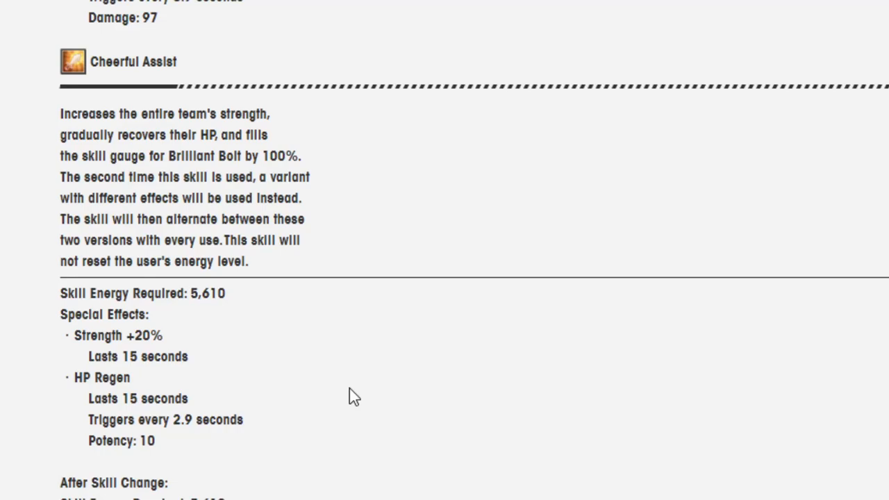
{"action": "scroll", "scroll_direction": "down", "scroll_amount": 3}
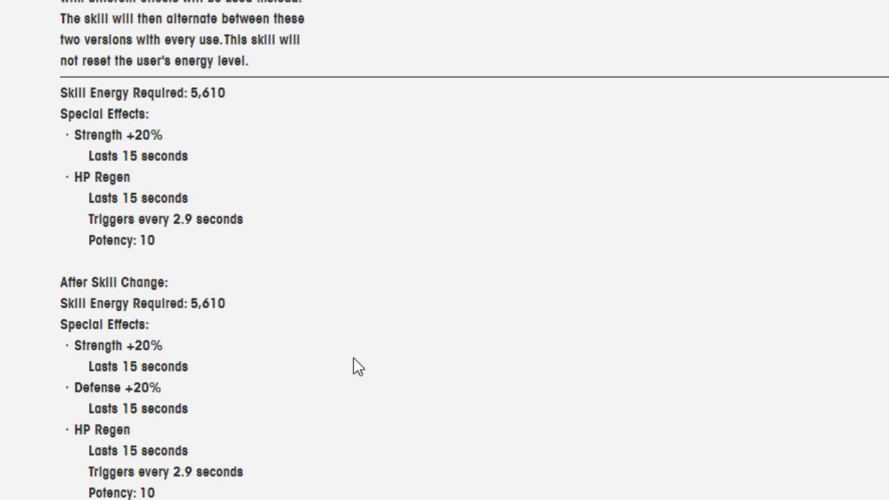
{"action": "scroll", "scroll_direction": "down", "scroll_amount": 3}
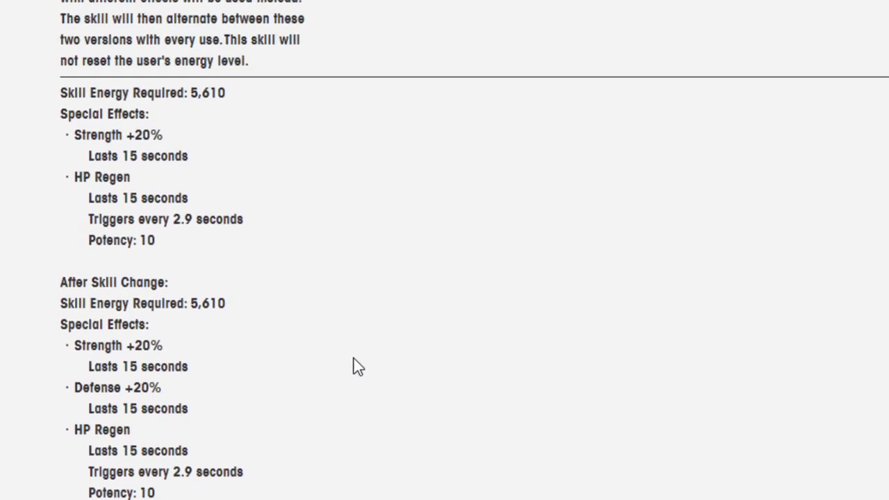
{"action": "scroll", "scroll_direction": "down", "scroll_amount": 3}
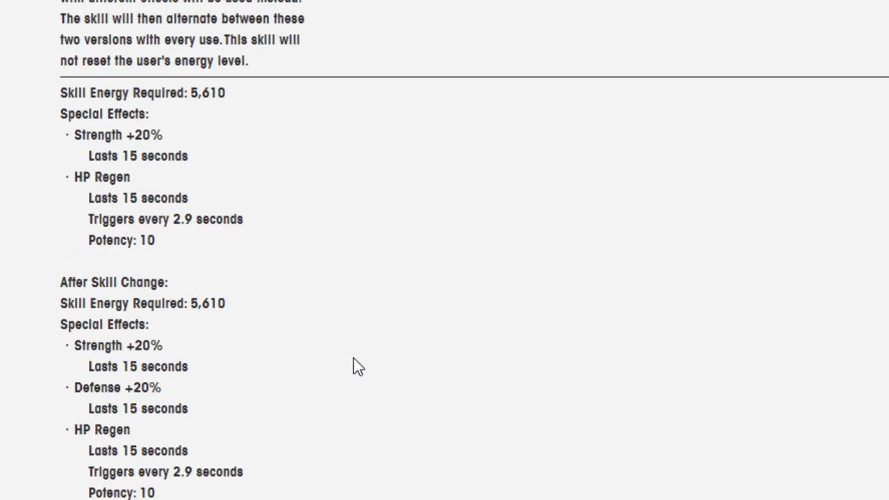
{"action": "scroll", "scroll_direction": "down", "scroll_amount": 3}
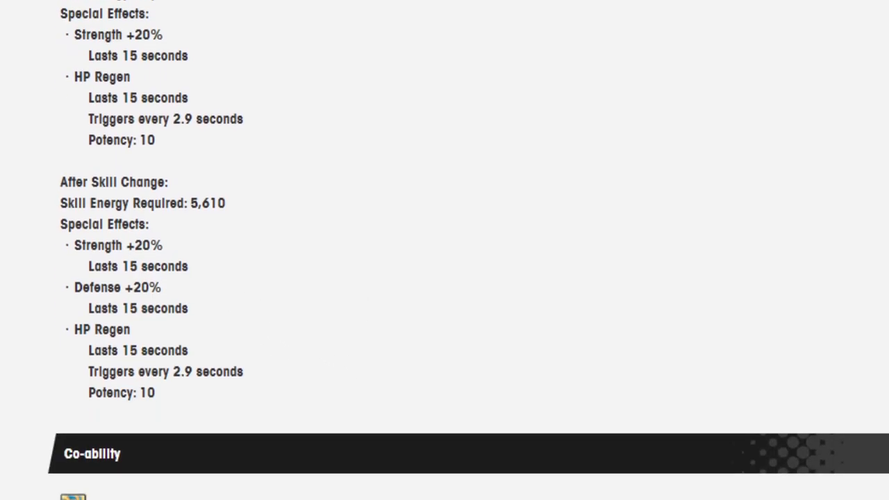
{"action": "mouse_move", "coordinate": [255, 228]}
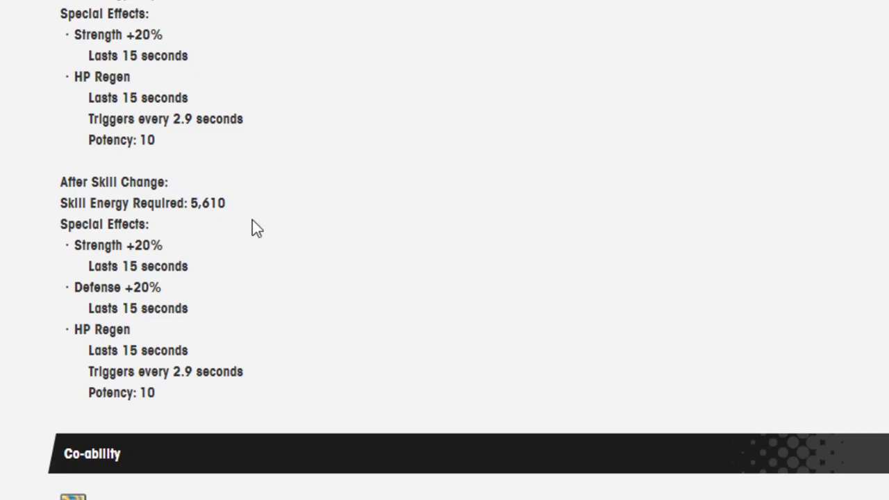
{"action": "mouse_move", "coordinate": [350, 257]}
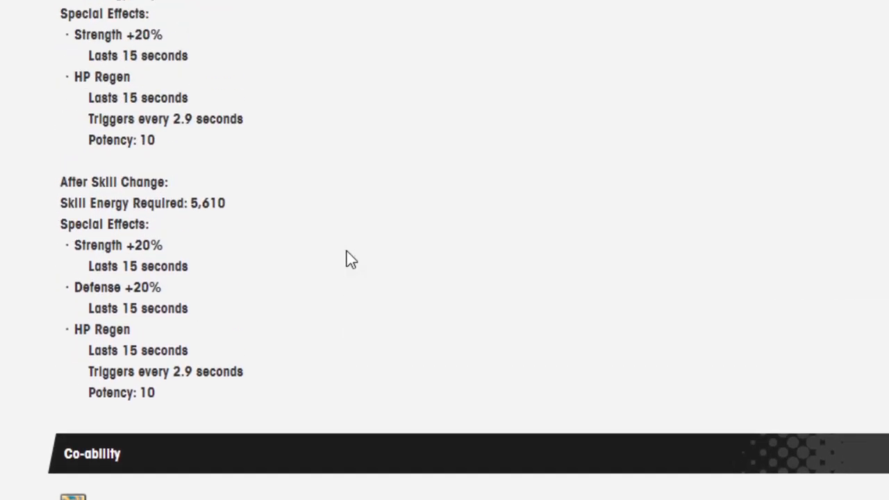
Scroll past the Skill Haste +15% and Flame combo chain co-abilities to the Abilities header
{"action": "scroll", "scroll_direction": "down", "scroll_amount": 3}
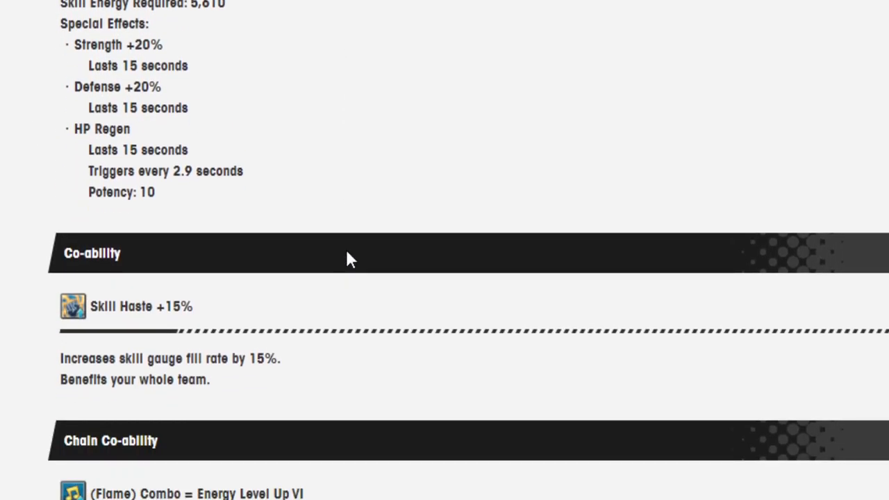
{"action": "scroll", "scroll_direction": "down", "scroll_amount": 3}
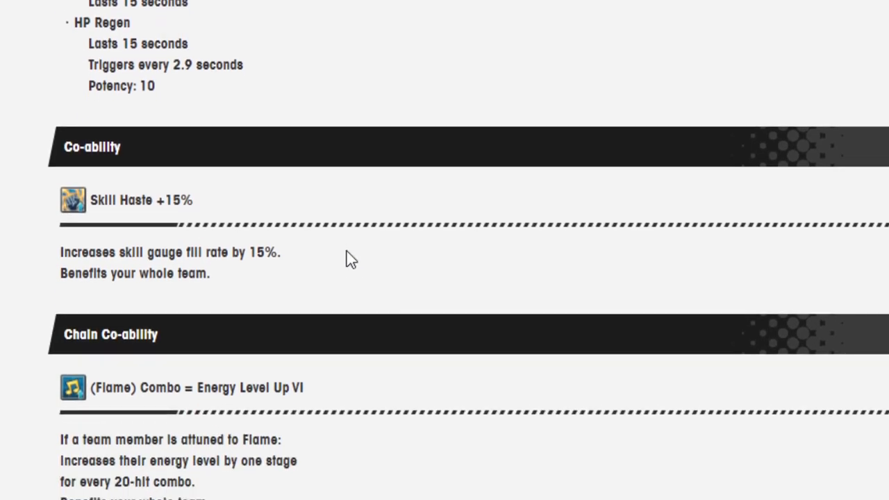
{"action": "scroll", "scroll_direction": "down", "scroll_amount": 3}
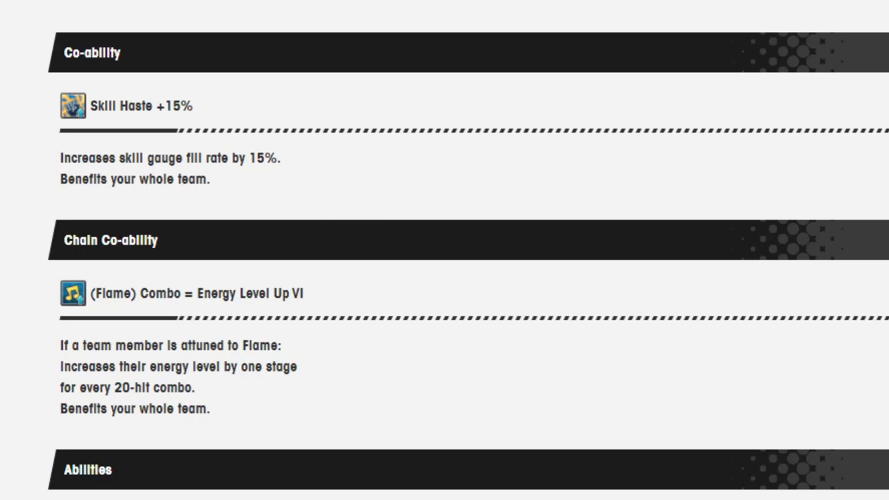
{"action": "mouse_move", "coordinate": [709, 225]}
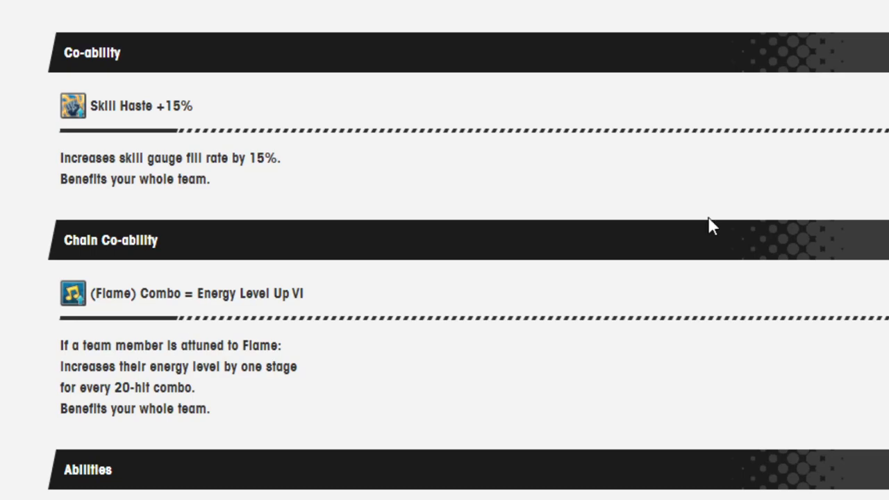
{"action": "mouse_move", "coordinate": [400, 253]}
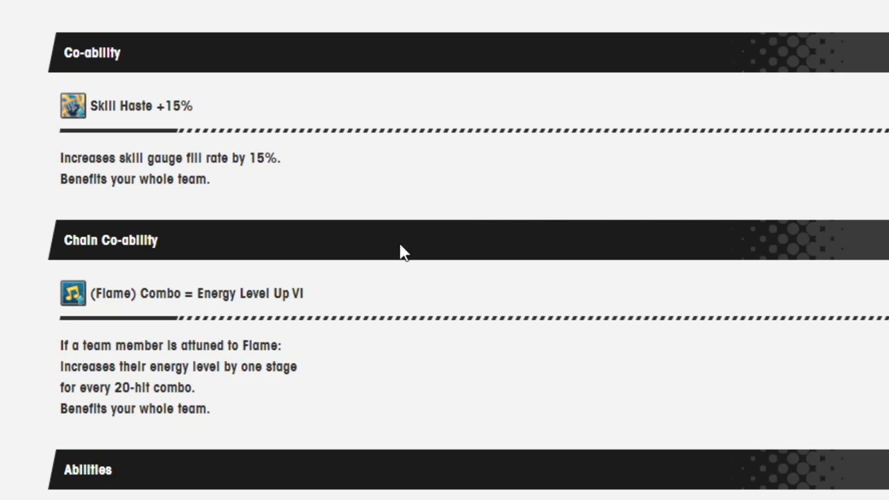
{"action": "mouse_move", "coordinate": [356, 278]}
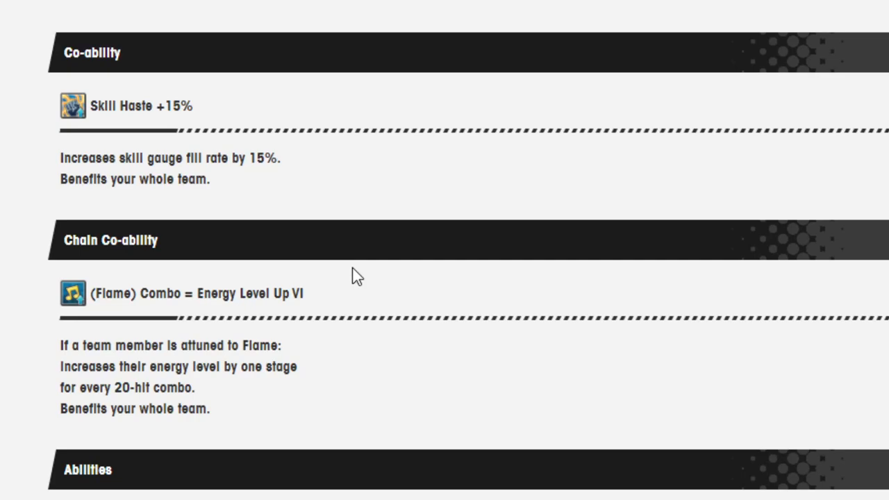
{"action": "scroll", "scroll_direction": "down", "scroll_amount": 3}
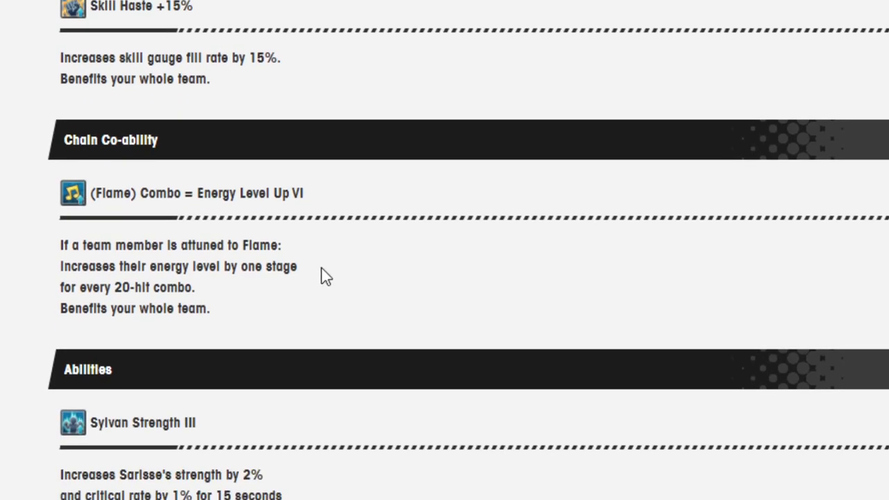
Scroll through Sylvan Strength III and Woodland Blessing III until The Crimson Star appears
{"action": "scroll", "scroll_direction": "down", "scroll_amount": 3}
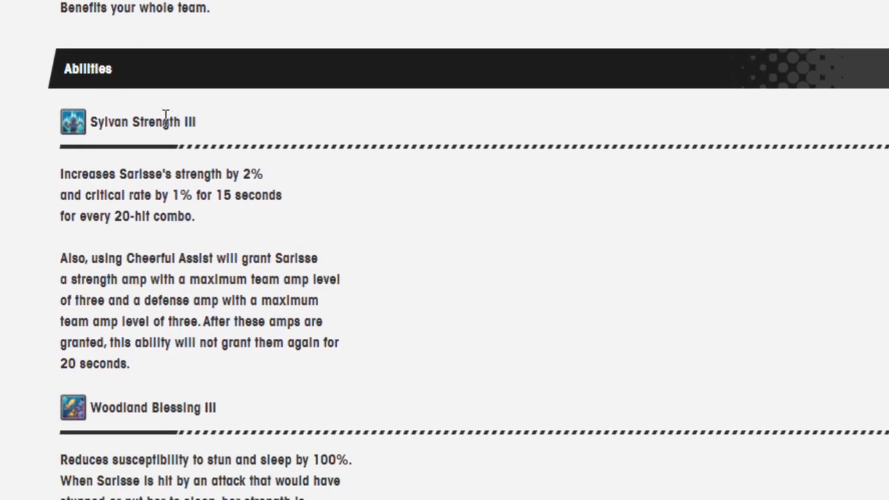
{"action": "mouse_move", "coordinate": [298, 475]}
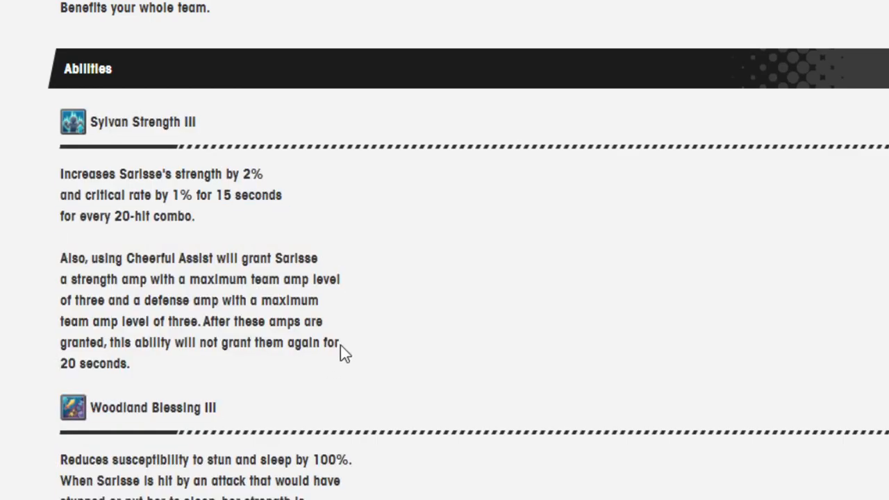
{"action": "scroll", "scroll_direction": "down", "scroll_amount": 3}
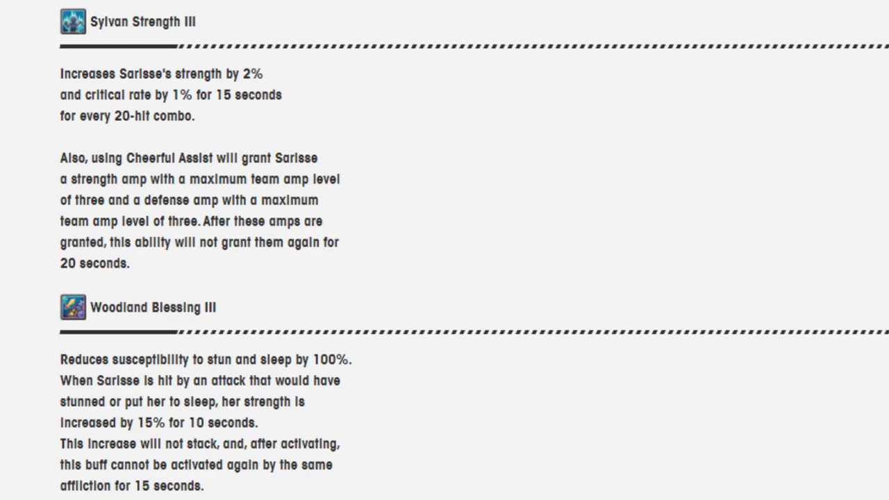
{"action": "mouse_move", "coordinate": [707, 200]}
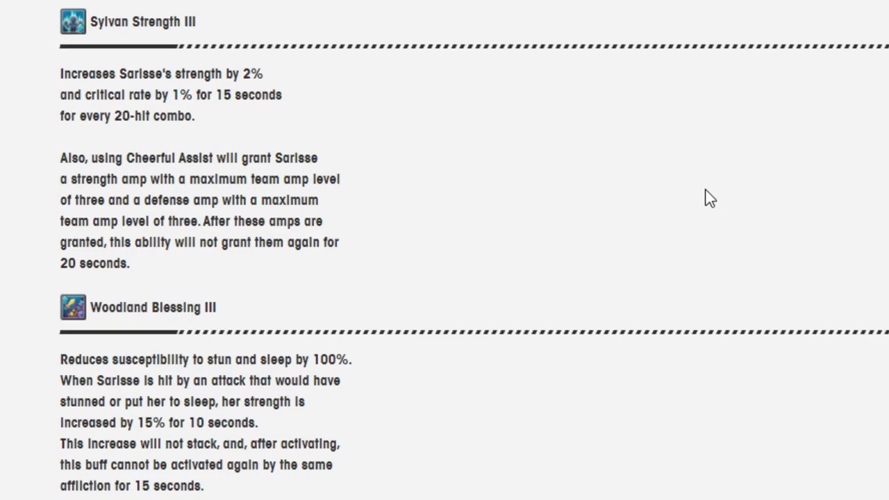
{"action": "scroll", "scroll_direction": "down", "scroll_amount": 3}
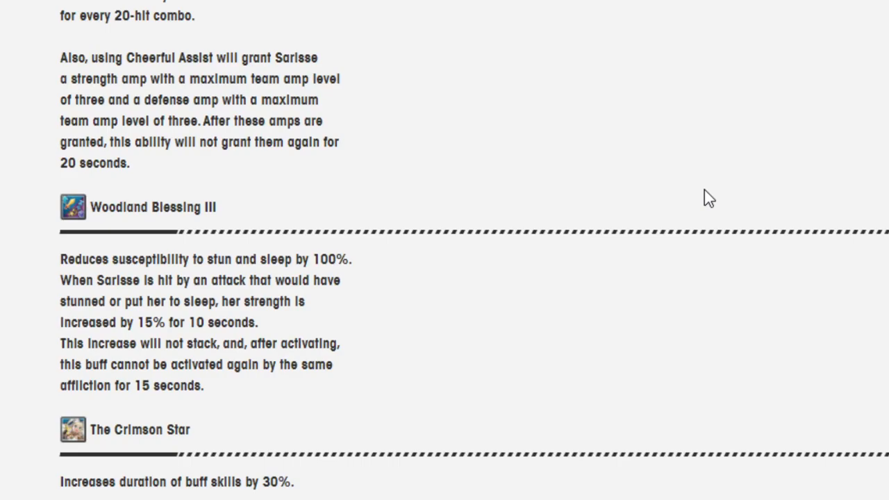
{"action": "mouse_move", "coordinate": [690, 194]}
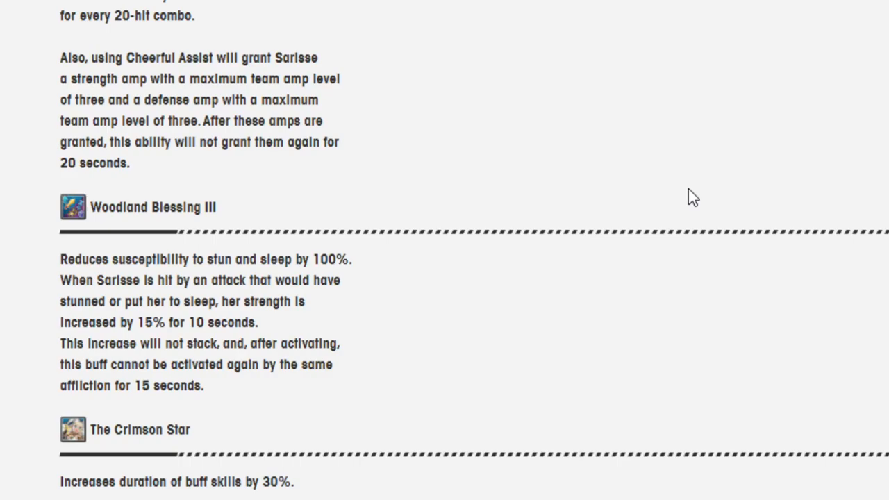
Scroll through The Crimson Star ability and Notes, ending back at Sarisse's stats and Brilliant Bolt
{"action": "scroll", "scroll_direction": "down", "scroll_amount": 3}
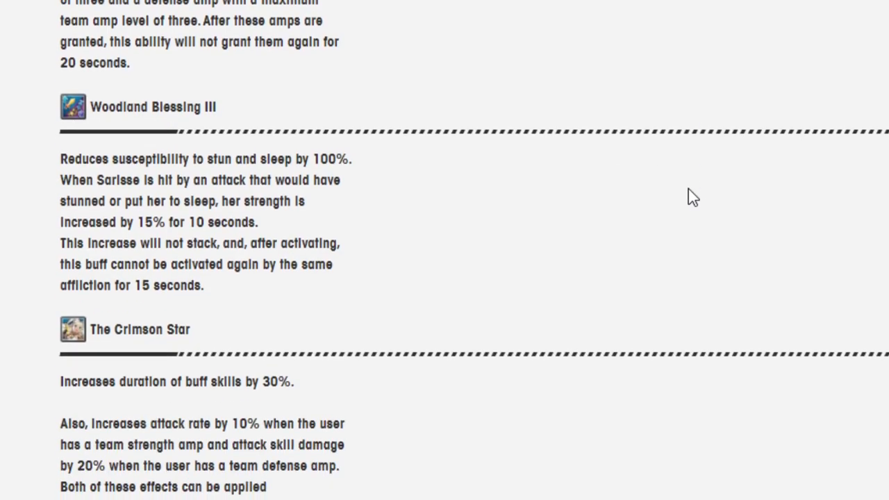
{"action": "scroll", "scroll_direction": "down", "scroll_amount": 3}
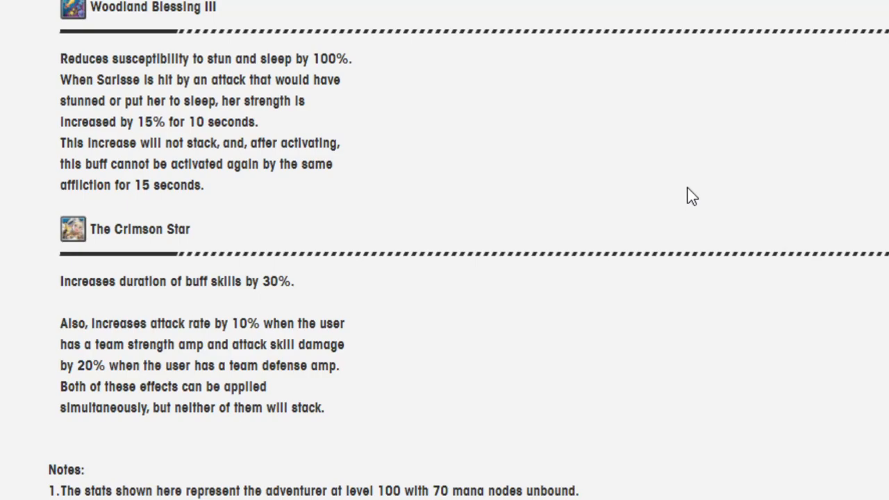
{"action": "mouse_move", "coordinate": [11, 231]}
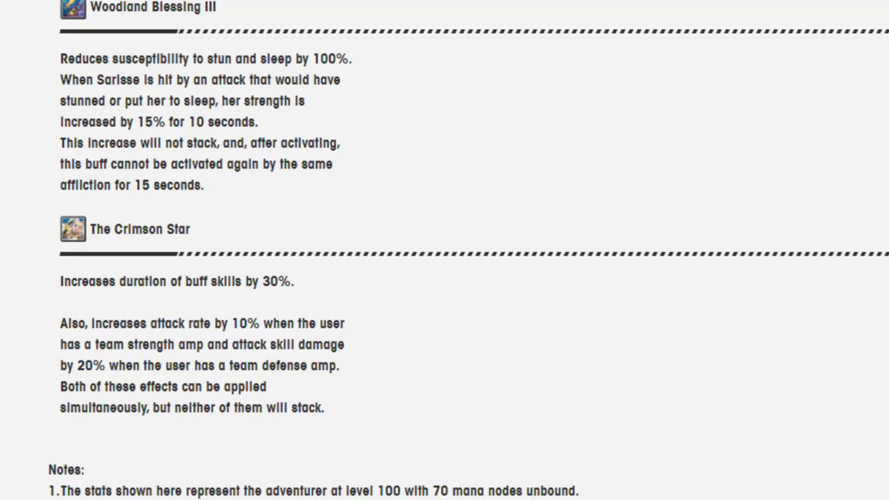
{"action": "mouse_move", "coordinate": [139, 278]}
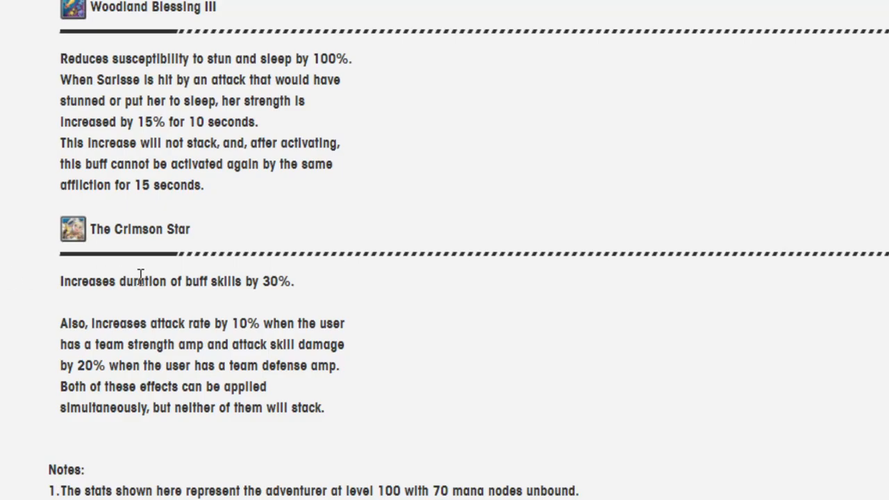
{"action": "scroll", "scroll_direction": "down", "scroll_amount": 3}
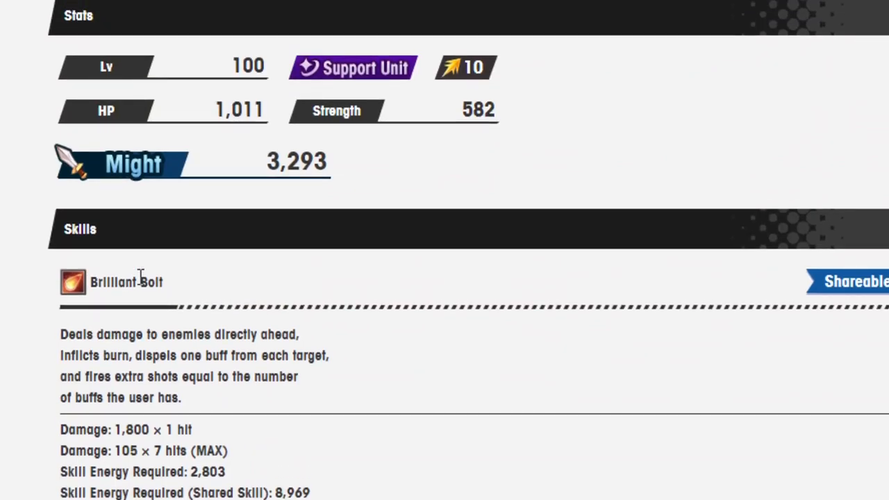
{"action": "scroll", "scroll_direction": "down", "scroll_amount": 3}
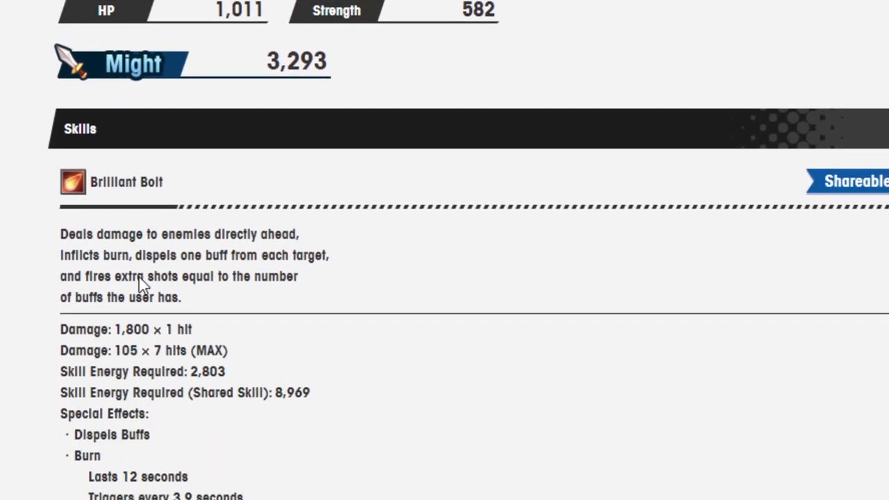
{"action": "scroll", "scroll_direction": "down", "scroll_amount": 3}
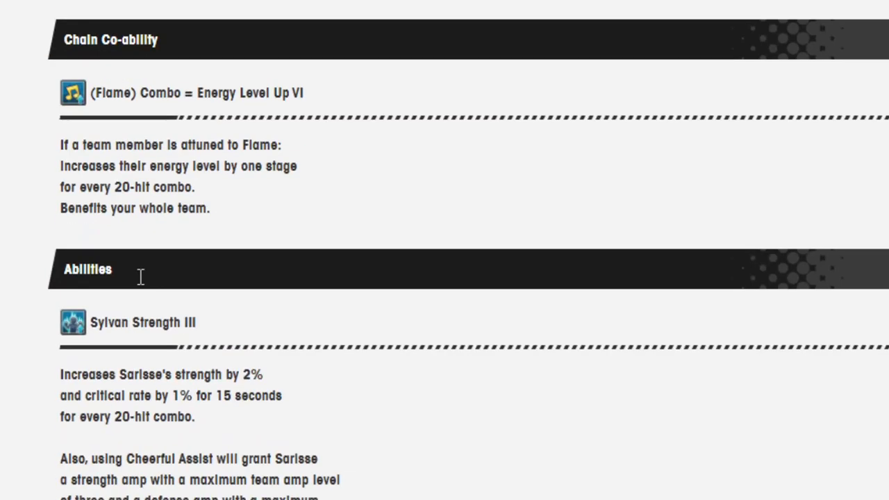
{"action": "mouse_move", "coordinate": [221, 91]}
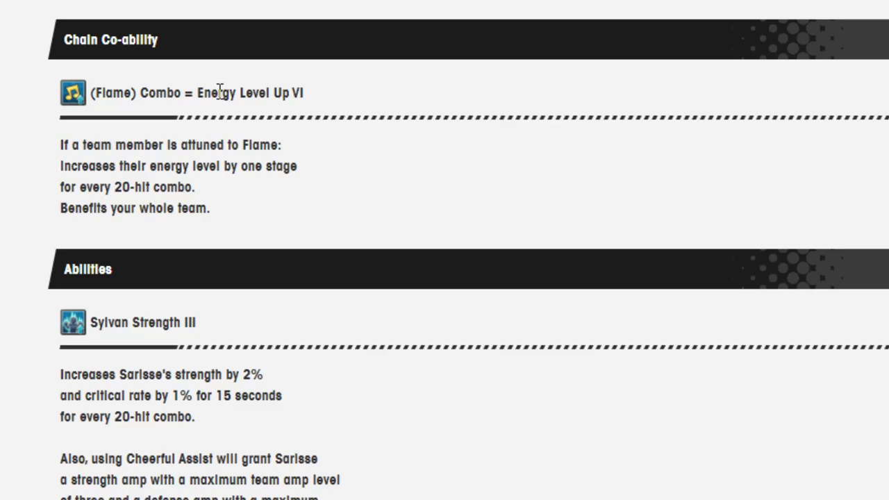
{"action": "scroll", "scroll_direction": "down", "scroll_amount": 3}
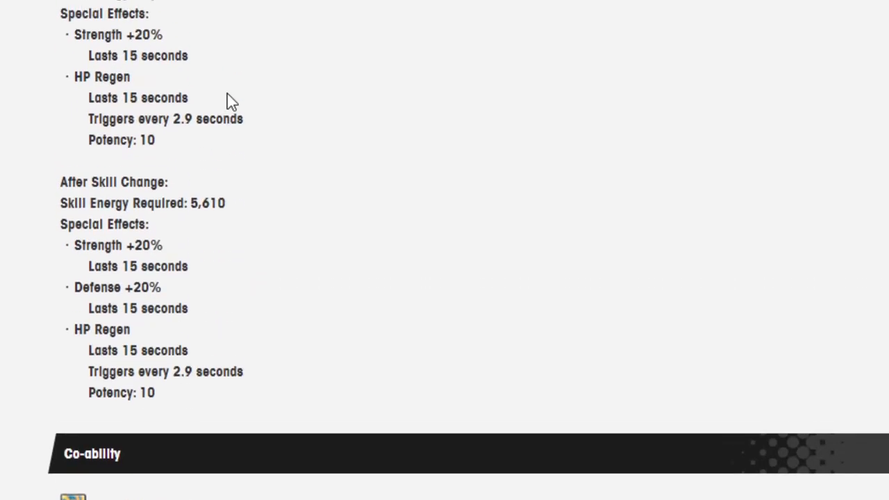
{"action": "scroll", "scroll_direction": "down", "scroll_amount": 3}
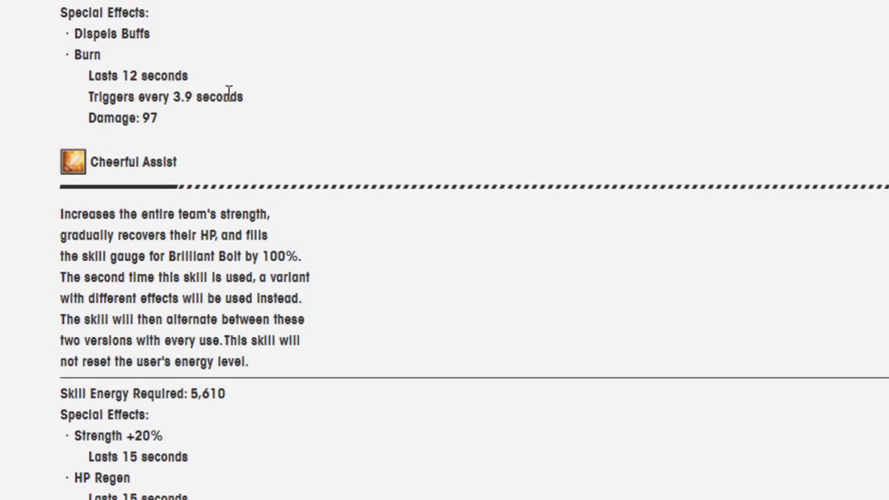
{"action": "mouse_move", "coordinate": [203, 119]}
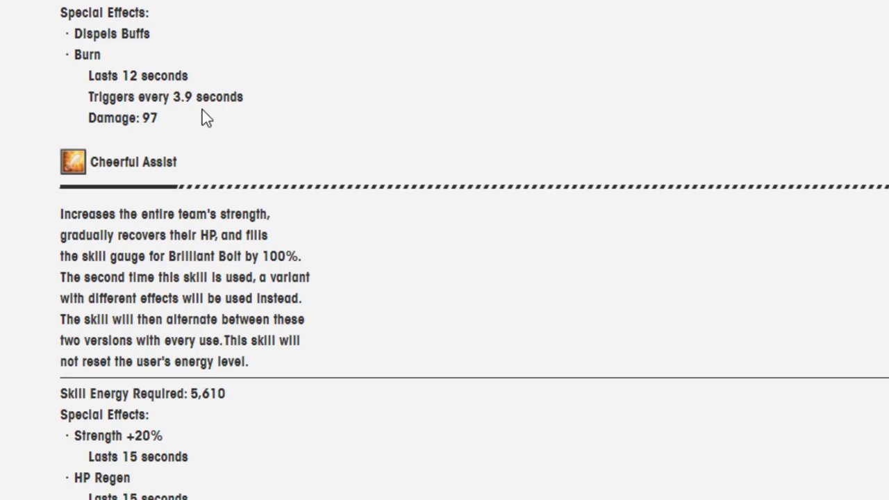
{"action": "scroll", "scroll_direction": "up", "scroll_amount": 3}
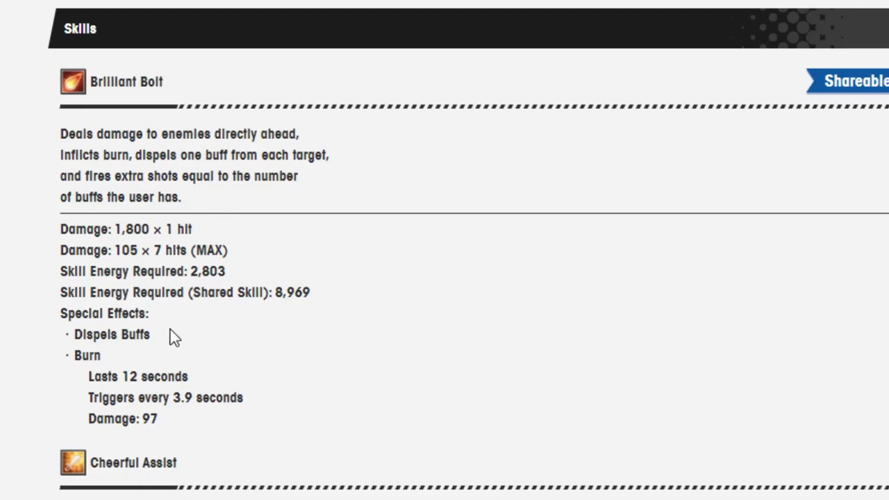
{"action": "scroll", "scroll_direction": "down", "scroll_amount": 3}
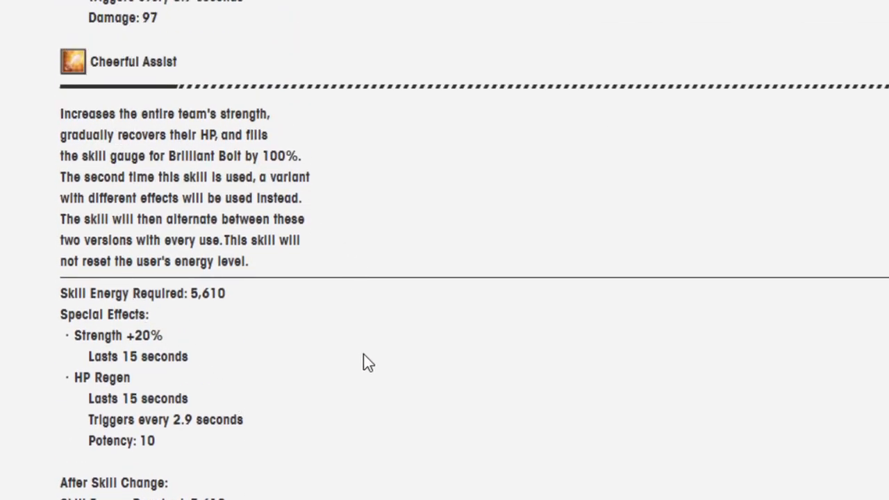
{"action": "scroll", "scroll_direction": "down", "scroll_amount": 3}
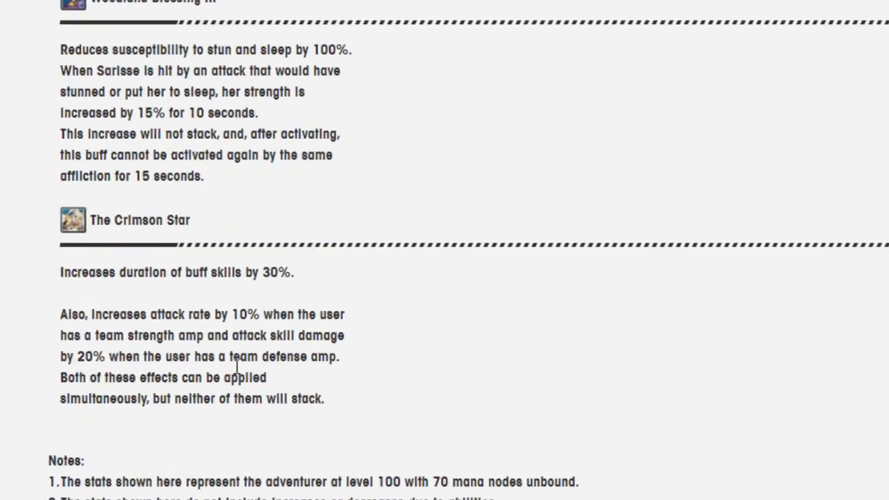
{"action": "scroll", "scroll_direction": "up", "scroll_amount": 3}
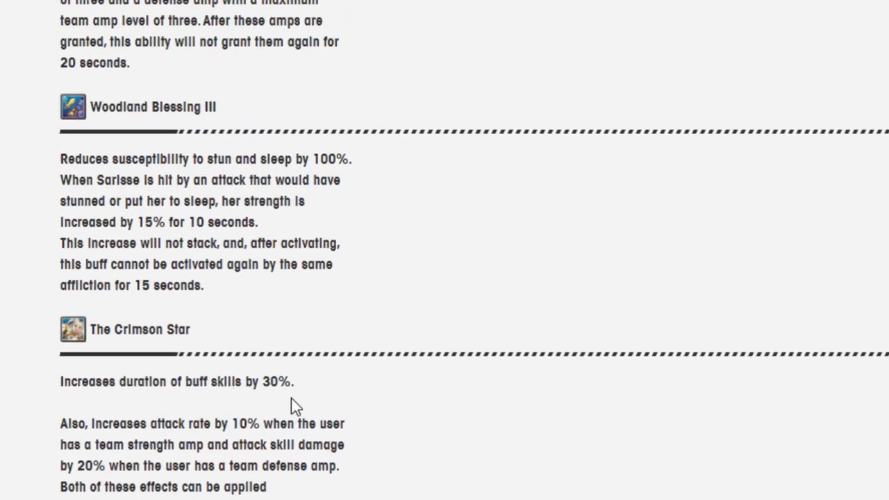
{"action": "scroll", "scroll_direction": "down", "scroll_amount": 3}
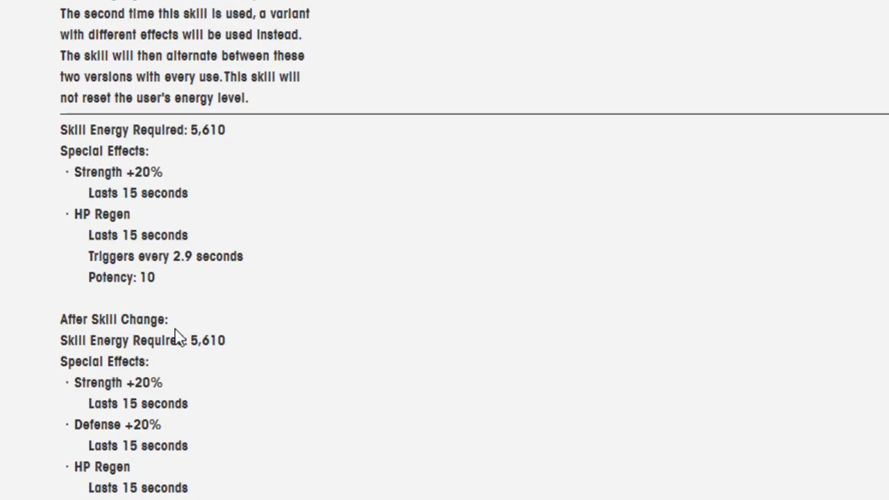
{"action": "scroll", "scroll_direction": "down", "scroll_amount": 3}
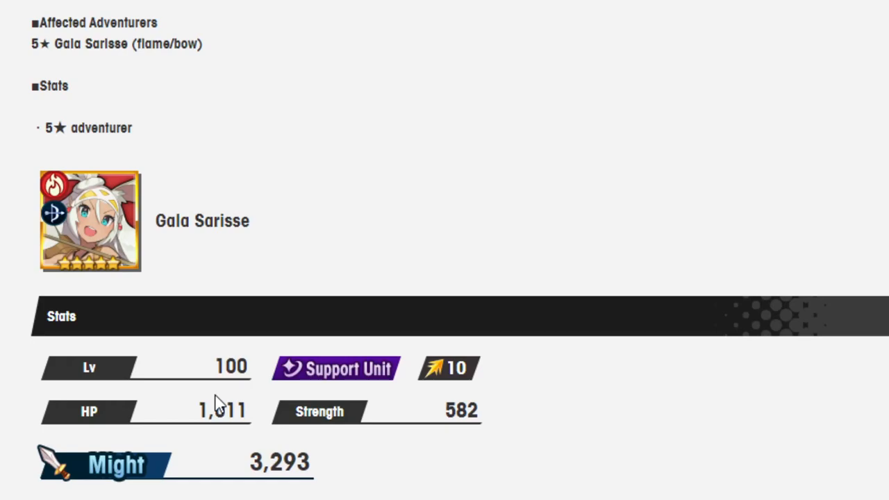
{"action": "mouse_move", "coordinate": [196, 403]}
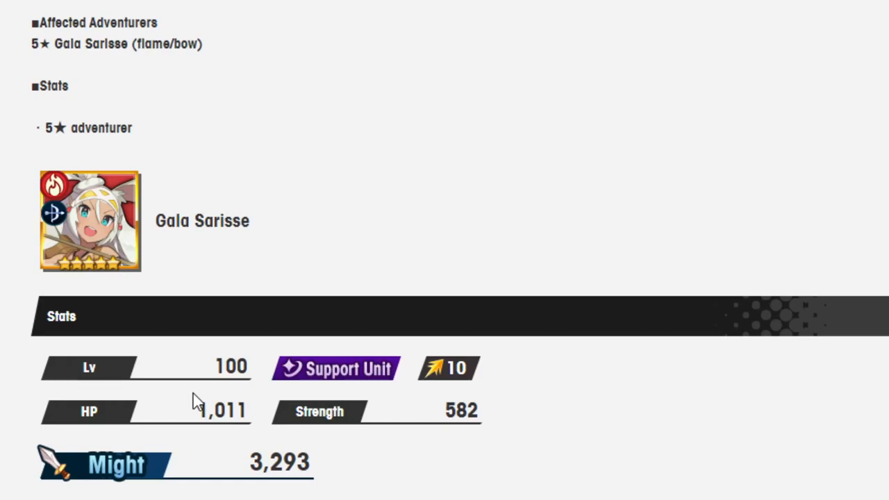
{"action": "mouse_move", "coordinate": [200, 381]}
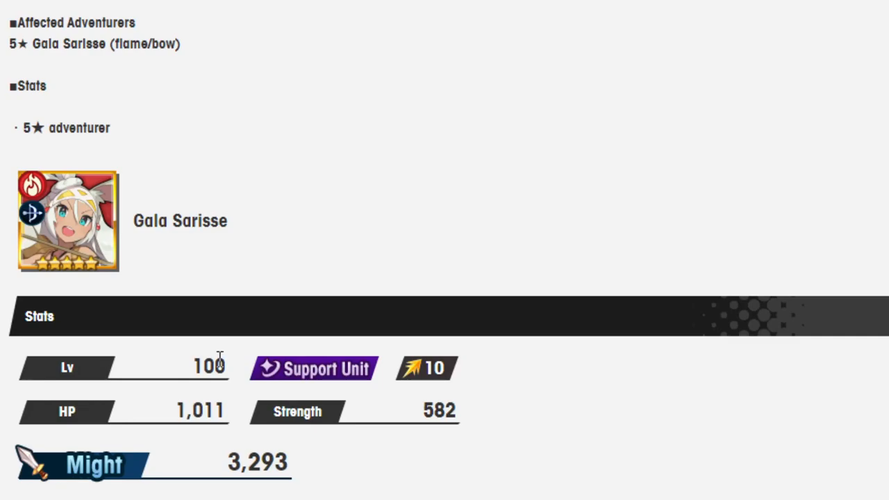
{"action": "mouse_move", "coordinate": [214, 367]}
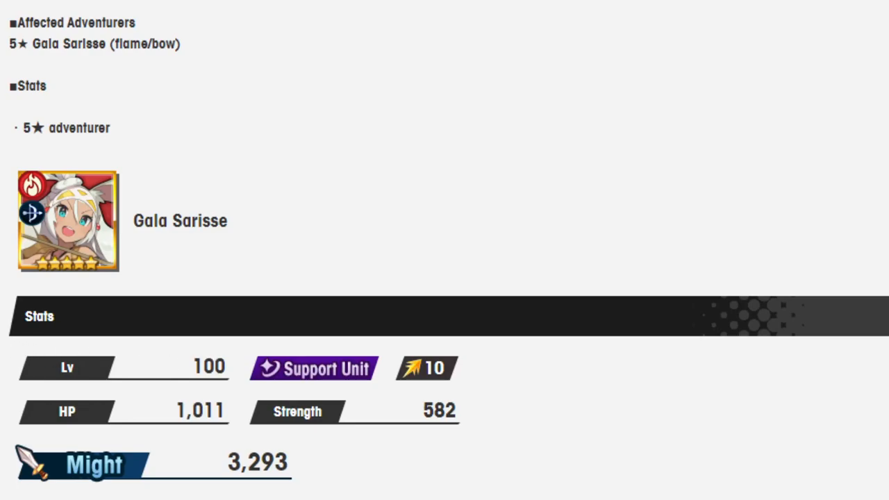
{"action": "scroll", "scroll_direction": "down", "scroll_amount": 3}
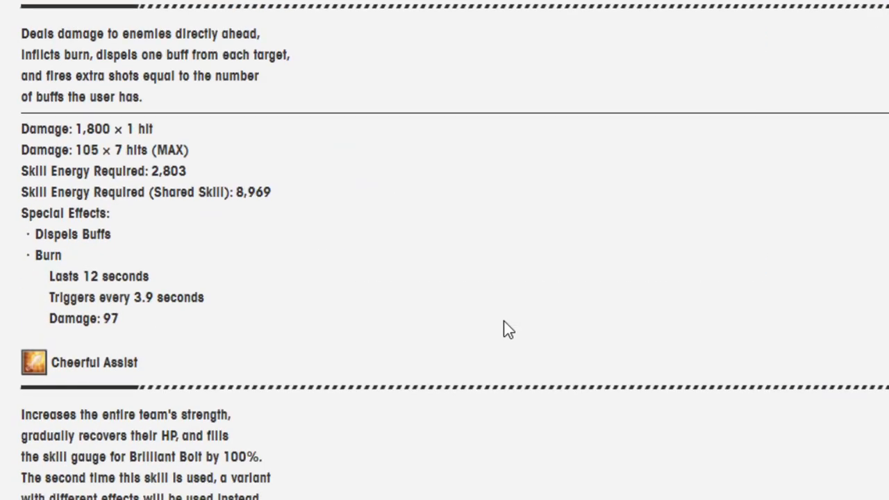
{"action": "scroll", "scroll_direction": "down", "scroll_amount": 3}
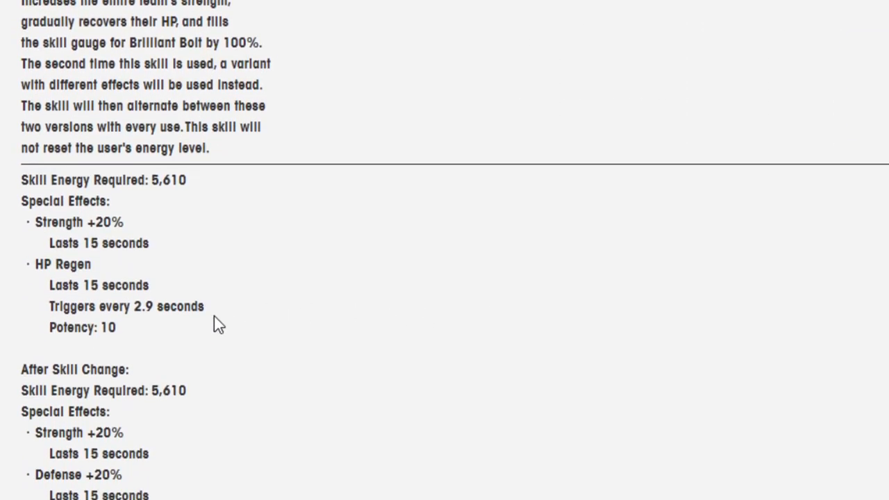
{"action": "scroll", "scroll_direction": "down", "scroll_amount": 3}
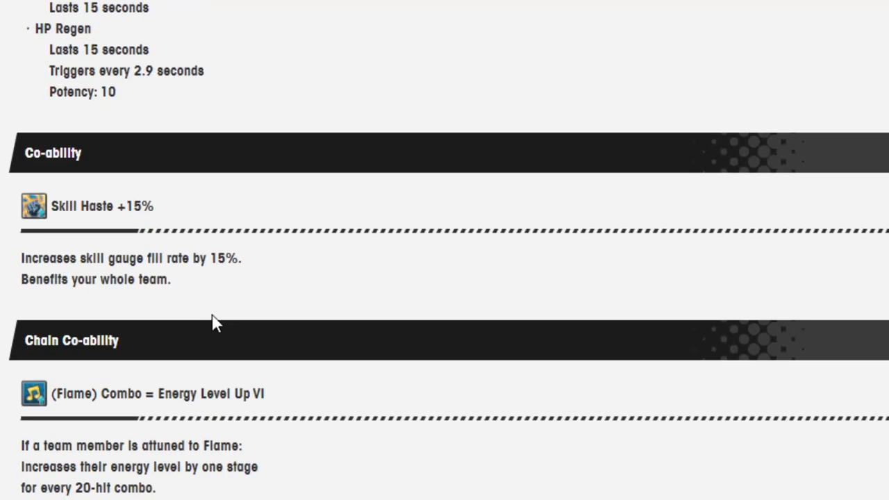
{"action": "scroll", "scroll_direction": "down", "scroll_amount": 3}
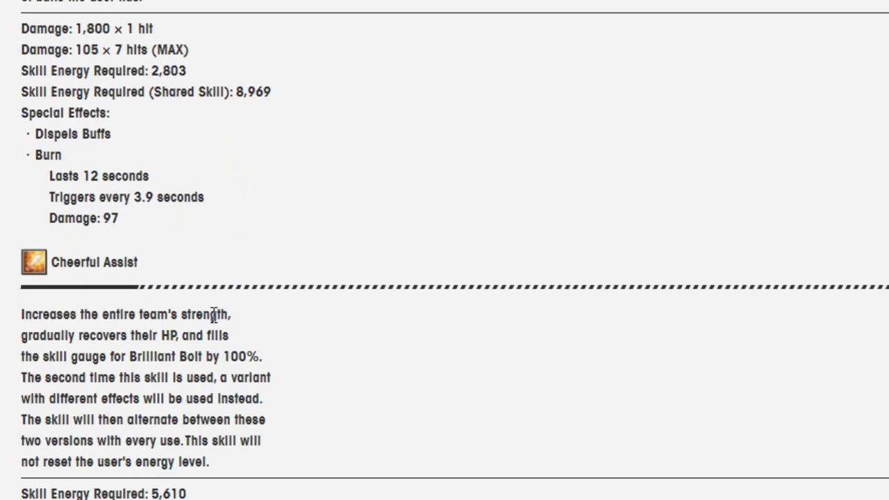
{"action": "scroll", "scroll_direction": "down", "scroll_amount": 3}
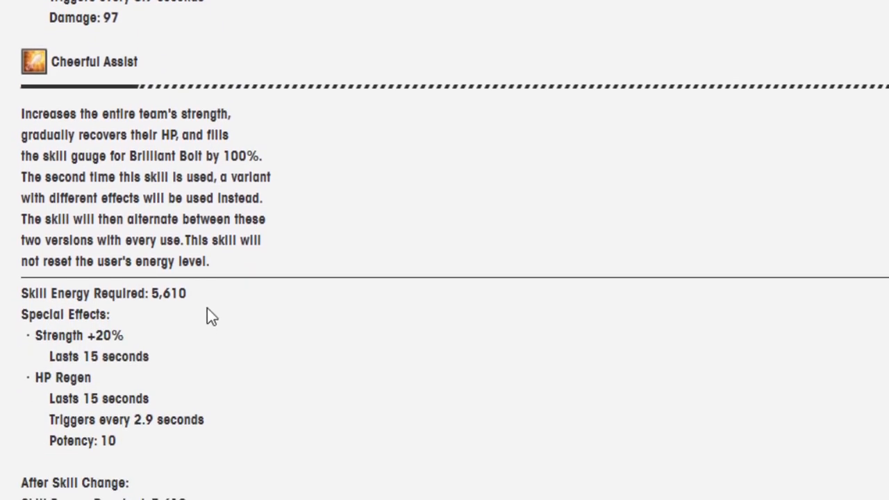
{"action": "mouse_move", "coordinate": [214, 265]}
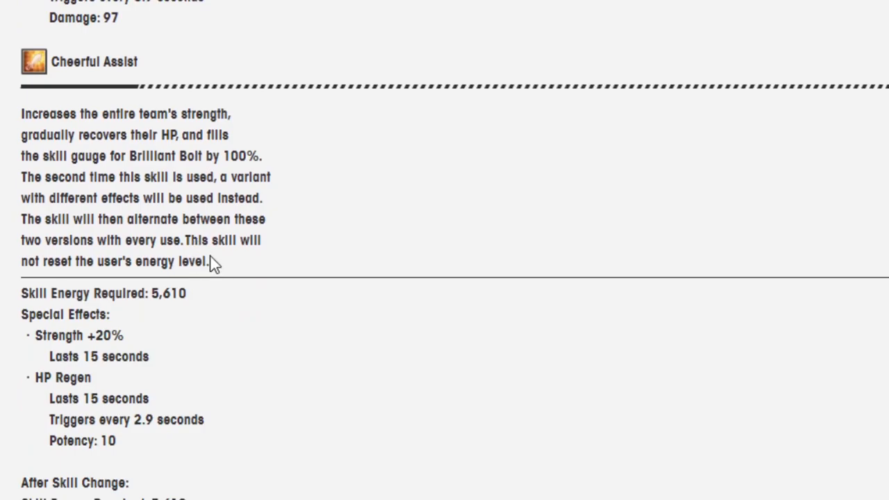
Scroll up to Gala Emile's featured adventurer portrait, stats and character details
{"action": "scroll", "scroll_direction": "up", "scroll_amount": 3}
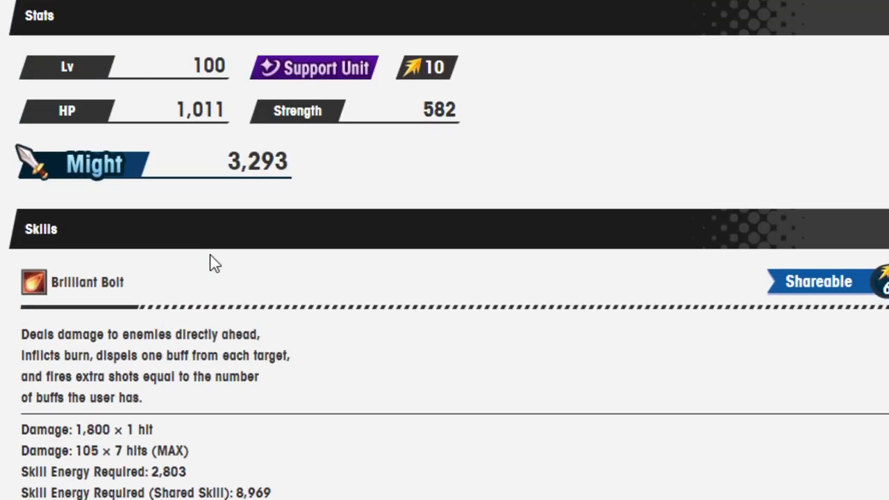
{"action": "scroll", "scroll_direction": "up", "scroll_amount": 3}
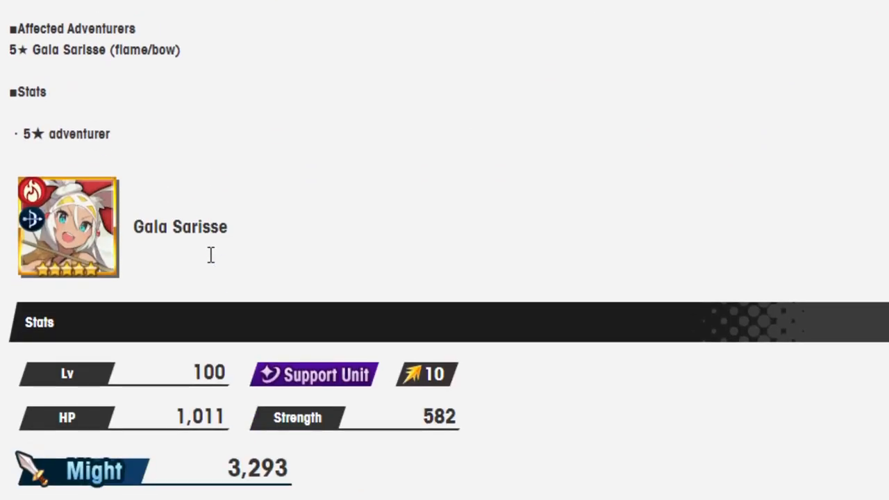
{"action": "scroll", "scroll_direction": "up", "scroll_amount": 3}
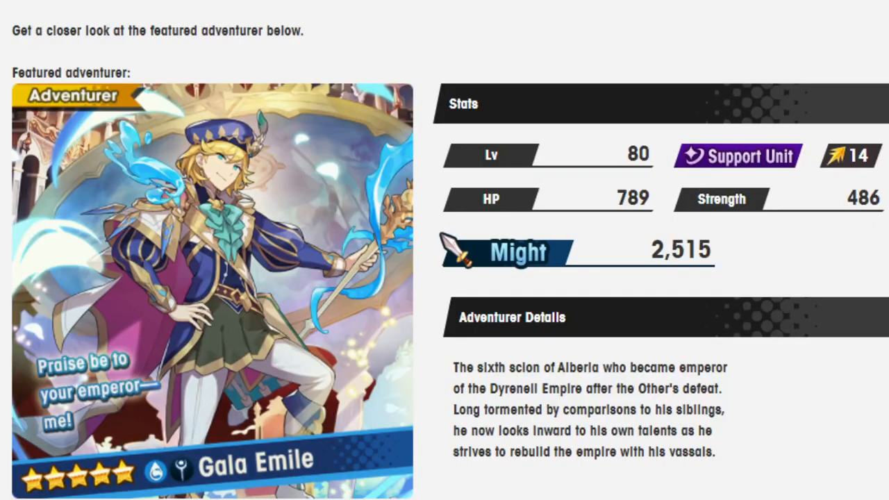
{"action": "scroll", "scroll_direction": "down", "scroll_amount": 3}
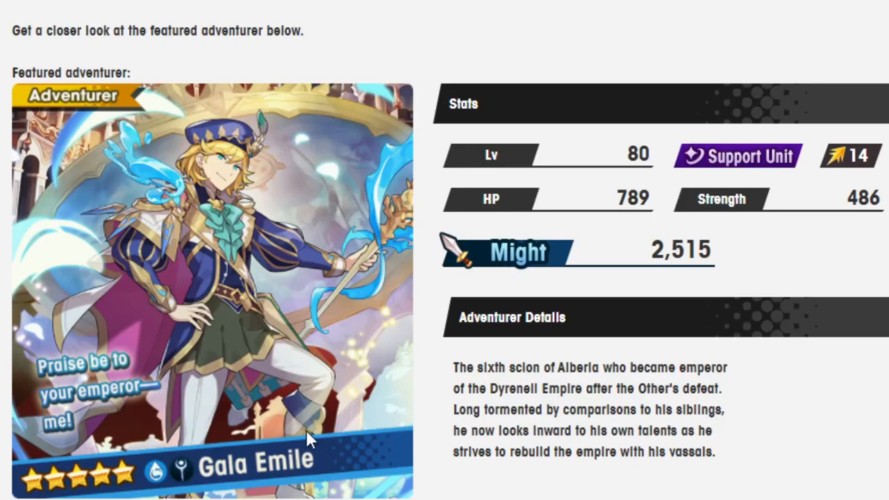
{"action": "mouse_move", "coordinate": [307, 450]}
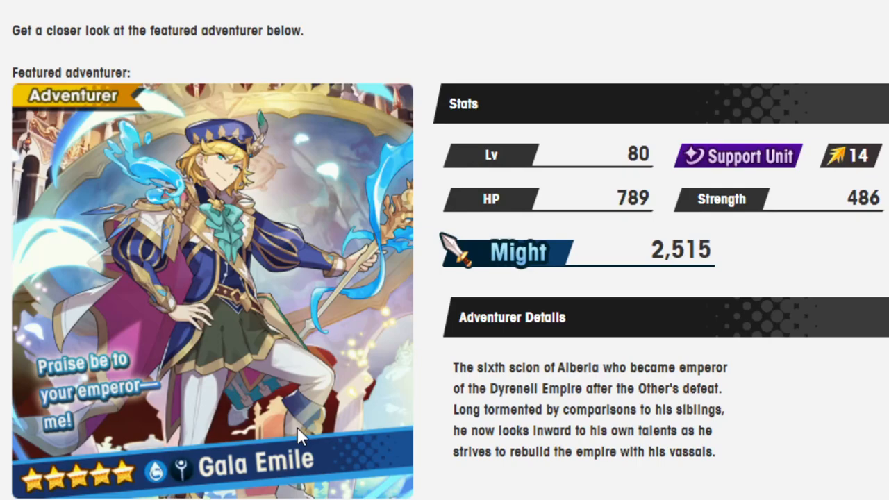
{"action": "mouse_move", "coordinate": [124, 259]}
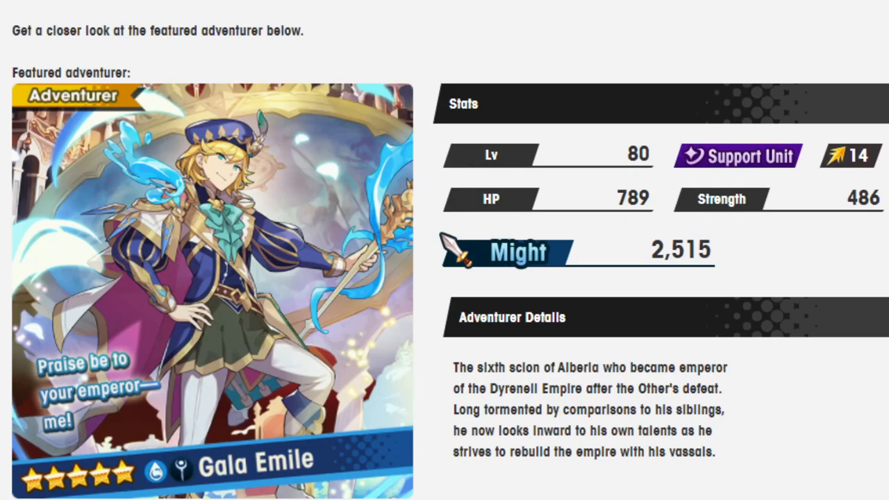
{"action": "scroll", "scroll_direction": "down", "scroll_amount": 3}
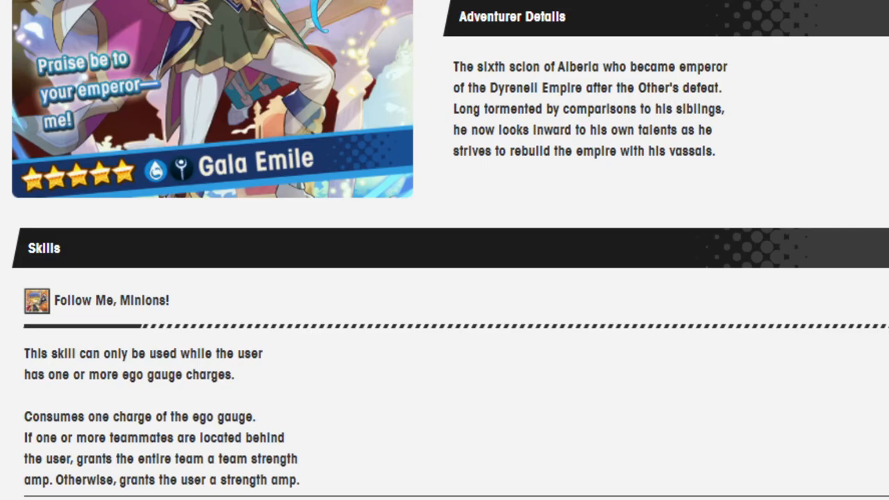
{"action": "scroll", "scroll_direction": "up", "scroll_amount": 3}
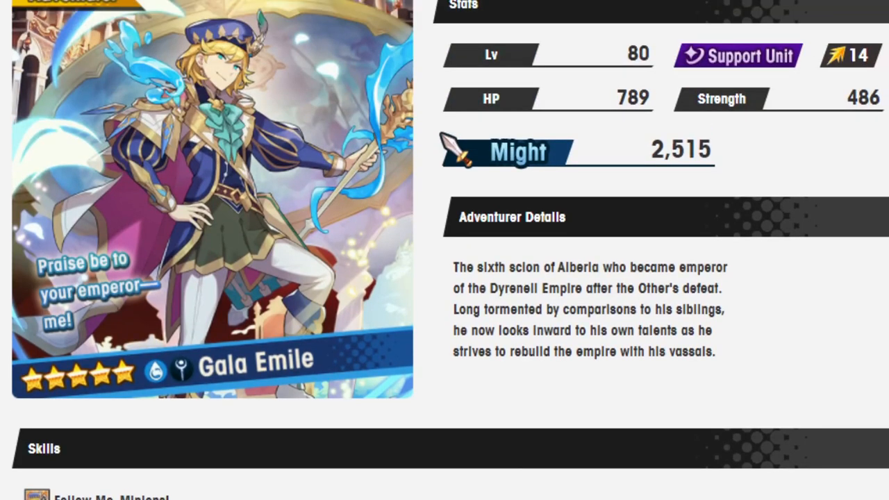